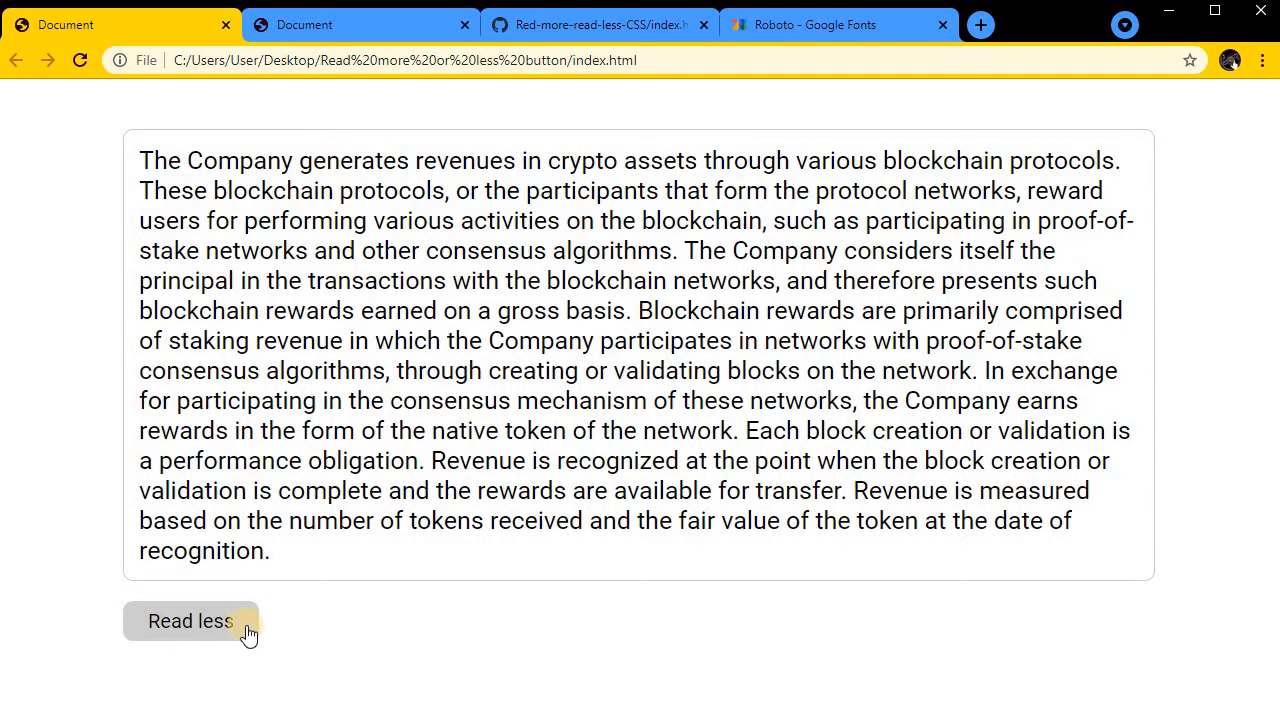
- Toggle the finished paragraph between its short and full text in the browser preview
{"action": "left_click", "coordinate": [190, 620]}
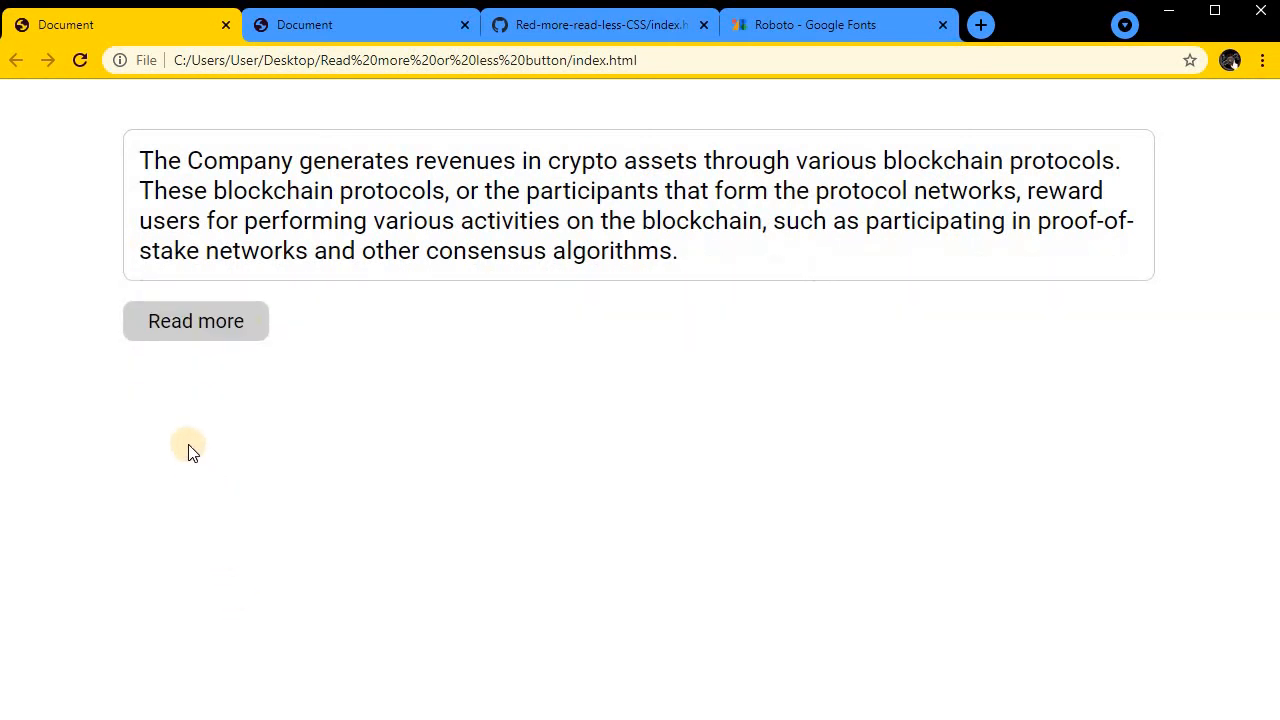
{"action": "left_click", "coordinate": [196, 320]}
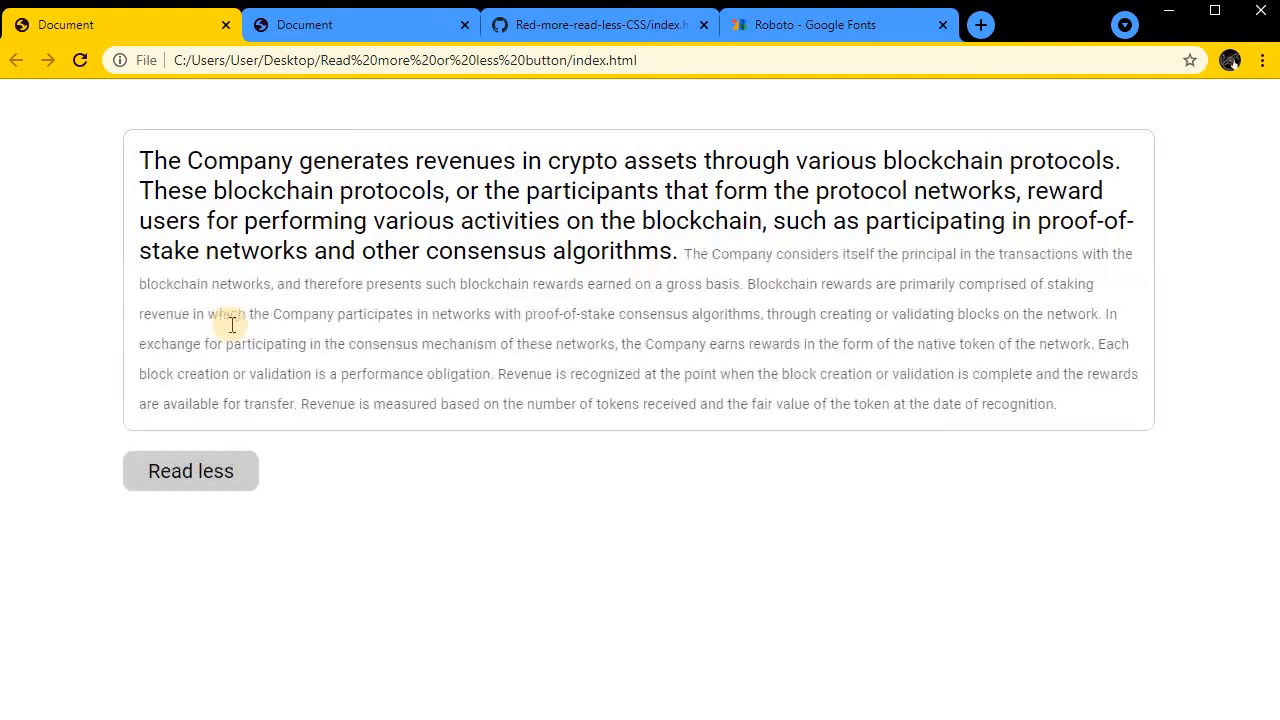
{"action": "left_click", "coordinate": [190, 472]}
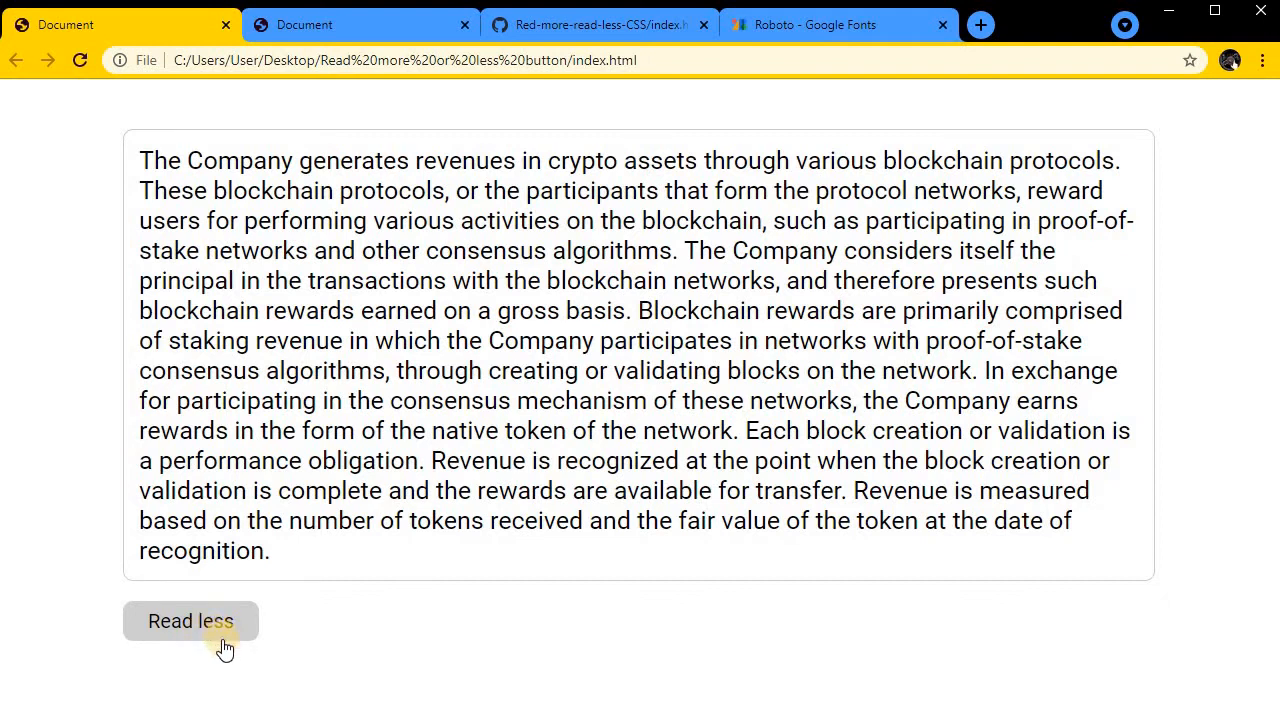
{"action": "mouse_move", "coordinate": [192, 638]}
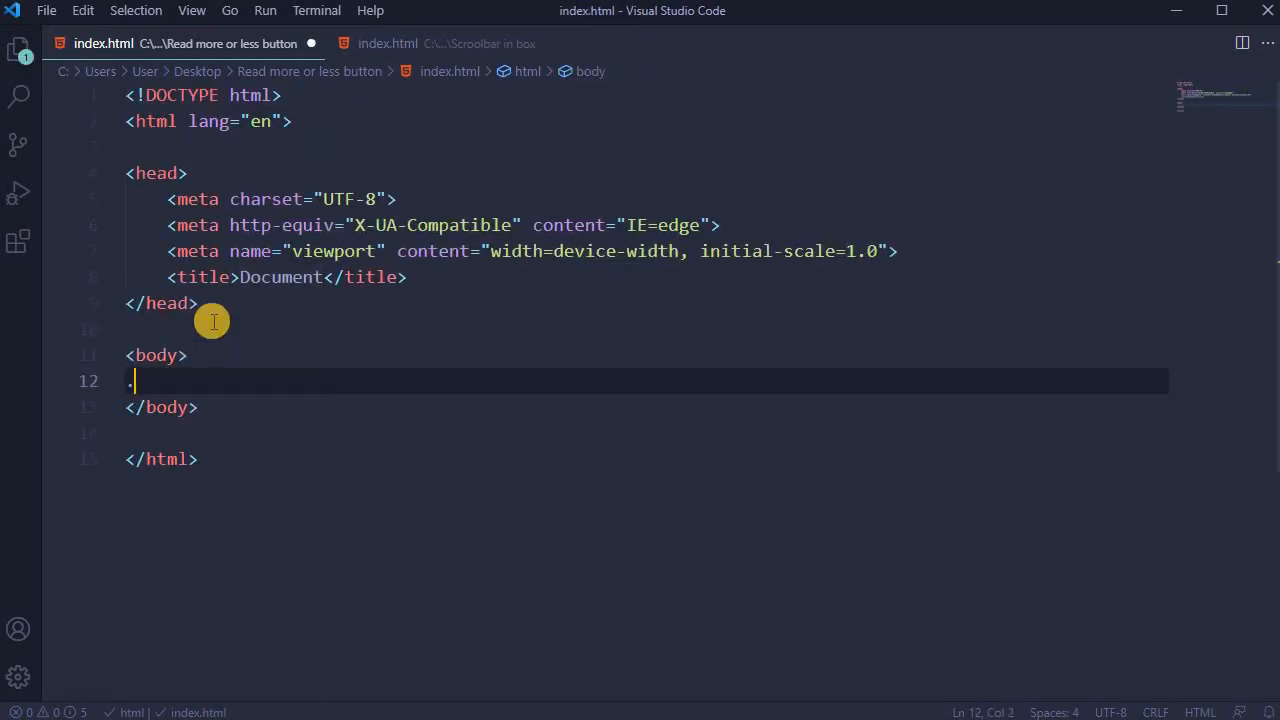
- Add a container div with a read-more-state checkbox and a read-more-wrap paragraph of the revenue text
{"action": "type", "text": "class=\"container\">"}
{"action": "type", "text": "<input type=\"checkbox\" class=\"\">"}
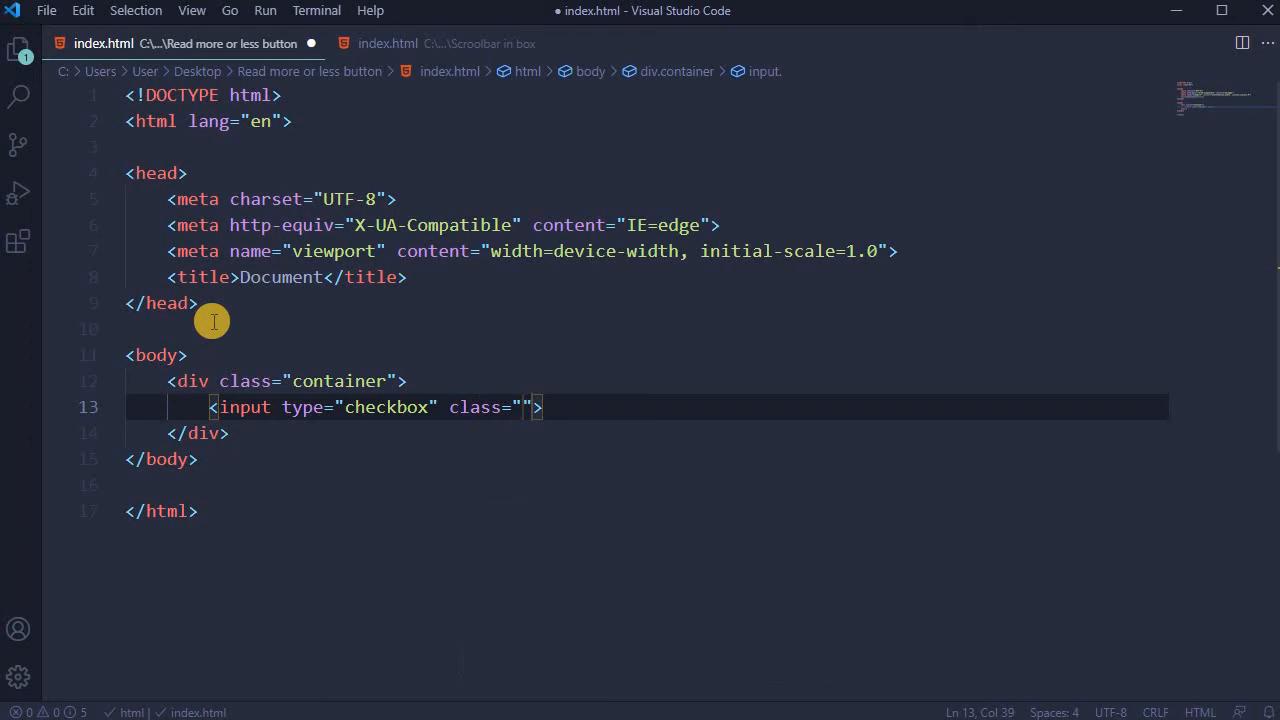
{"action": "type", "text": "read-more-state"}
{"action": "type", "text": "<"}
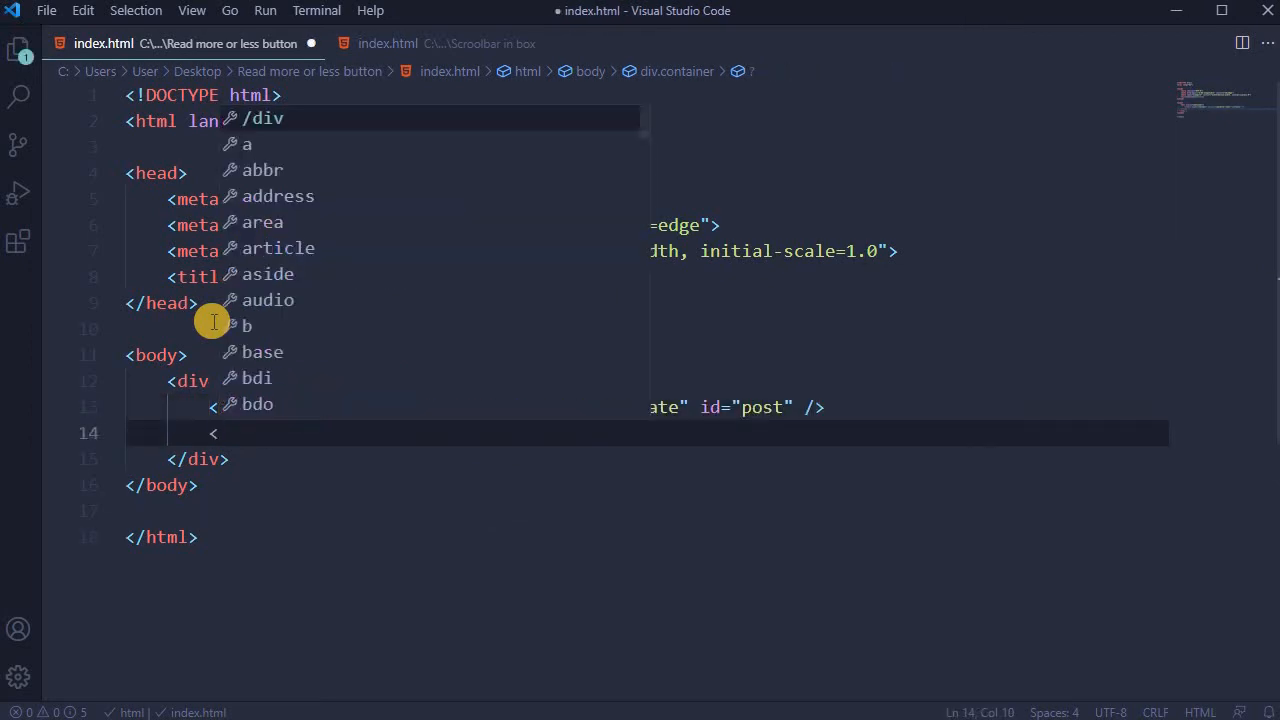
{"action": "type", "text": "p c"}
{"action": "type", "text": "<span ></span>"}
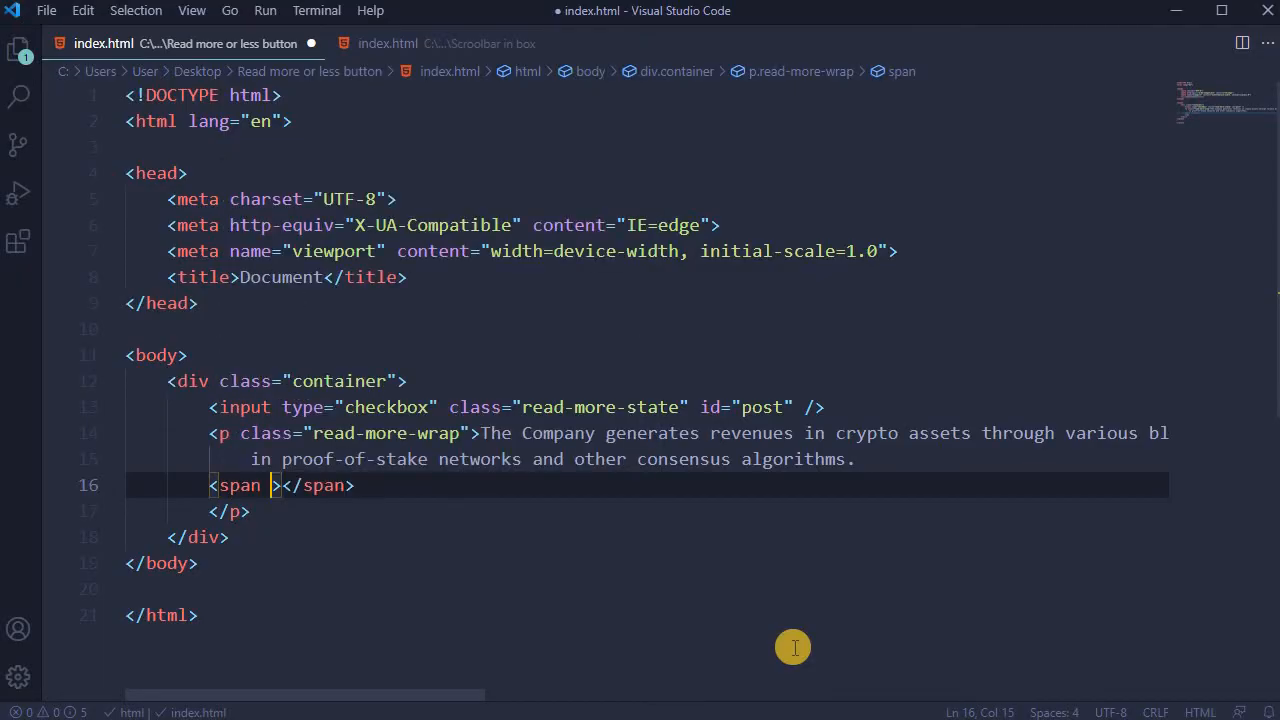
{"action": "type", "text": "class=\"read-more-t"}
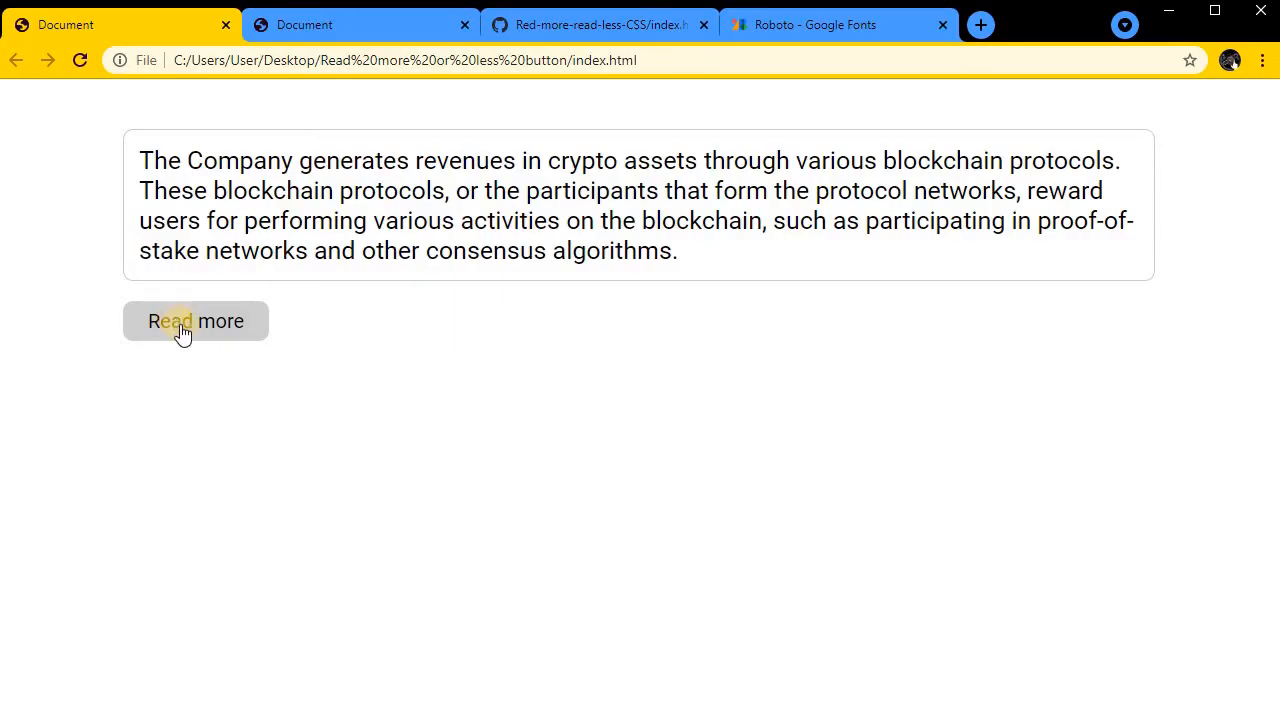
{"action": "left_click", "coordinate": [196, 320]}
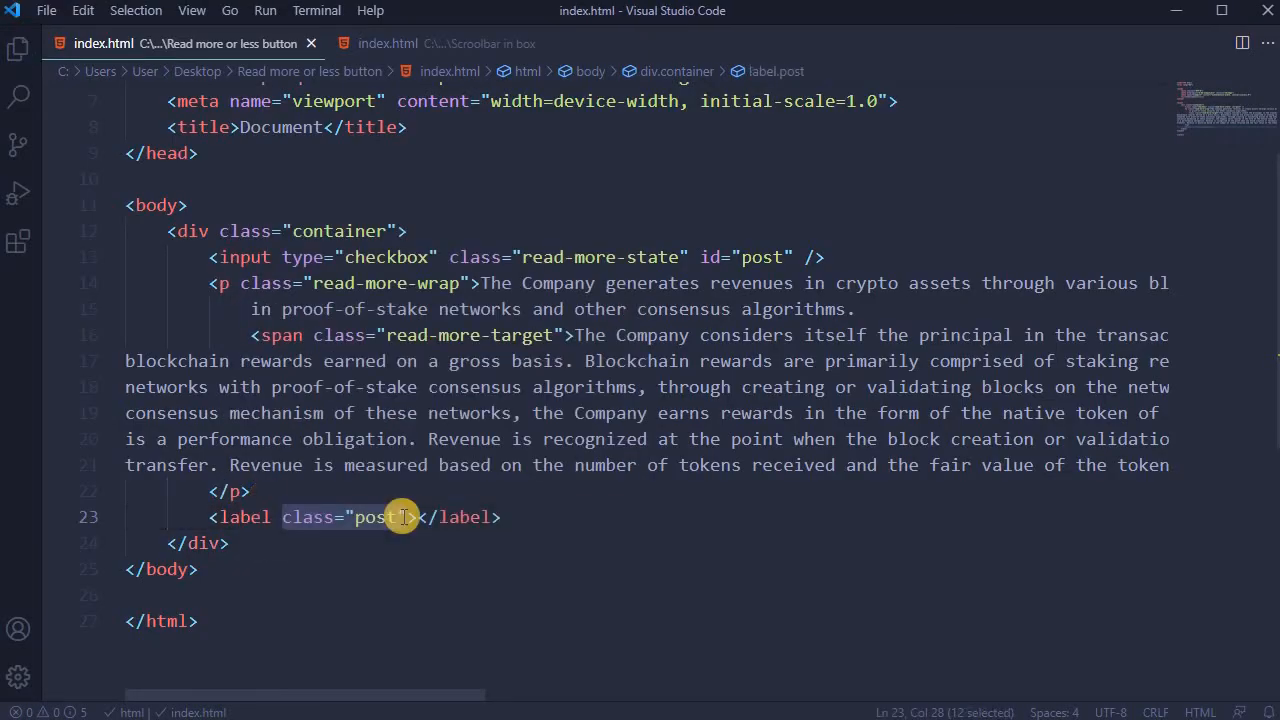
- Wrap the extra text in a read-more-target span and add a label for="post" after the paragraph
{"action": "type", "text": "for=\"post\""}
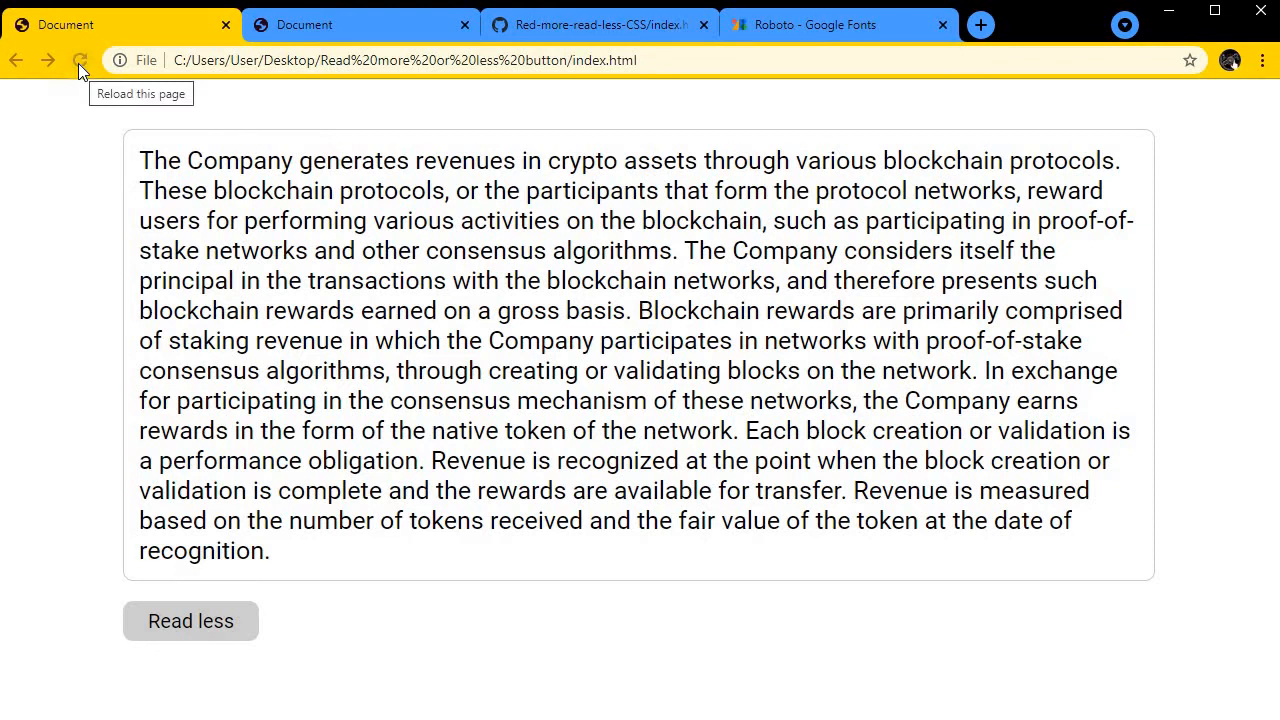
- Reload the local page to see the bare checkbox above the unstyled serif paragraph
{"action": "left_click", "coordinate": [80, 60]}
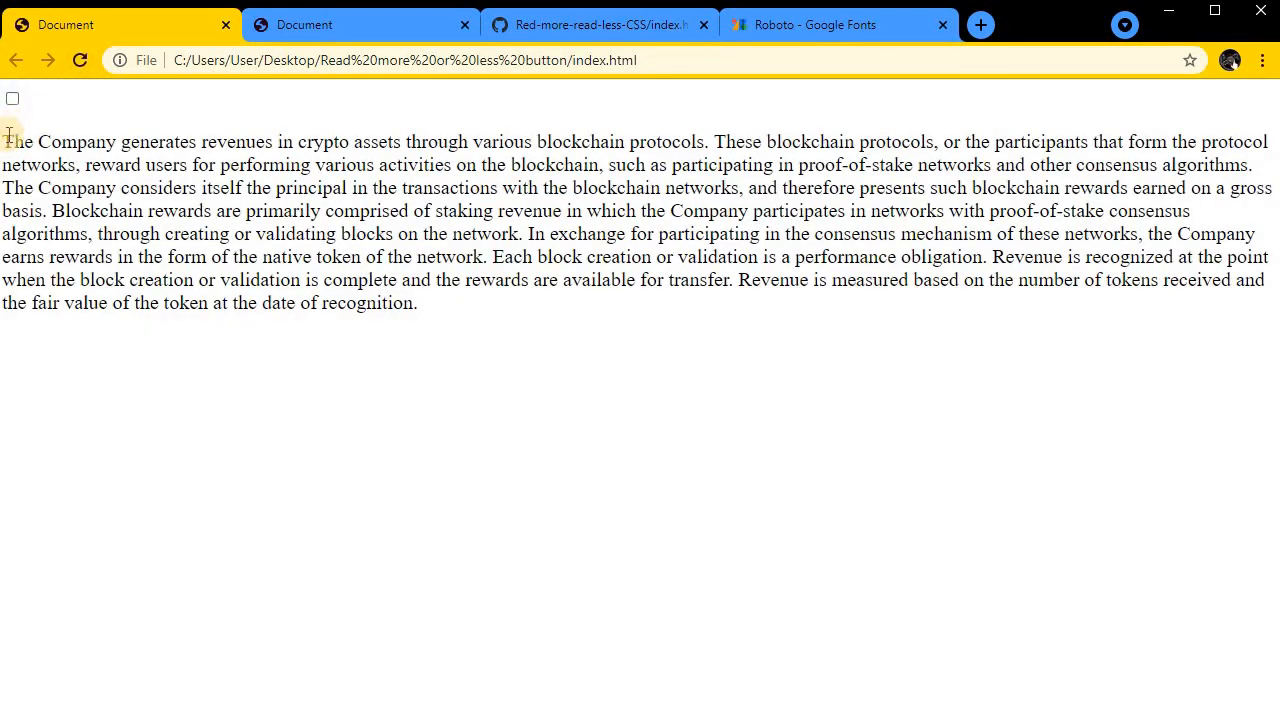
{"action": "left_click_drag", "start_coordinate": [4, 140], "coordinate": [456, 304]}
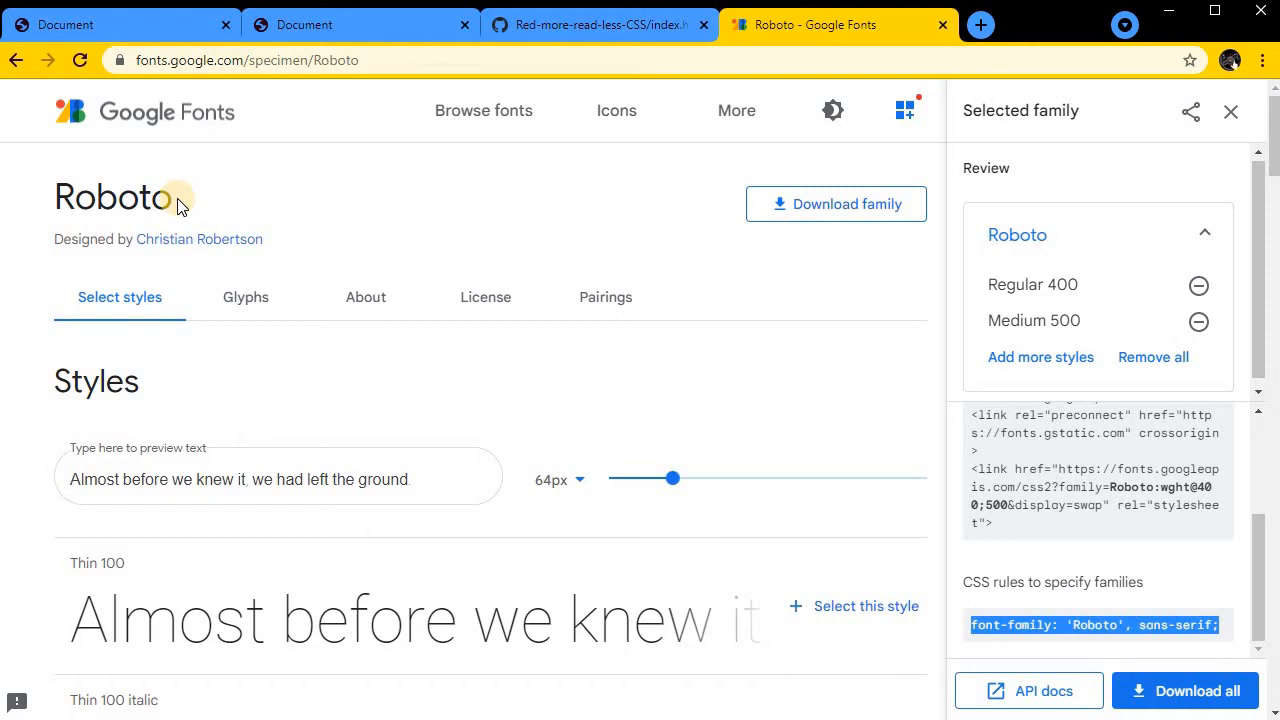
- Take the font-family: 'Roboto', sans-serif rule from Google Fonts with Regular 400 and Medium 500
{"action": "scroll", "scroll_direction": "down", "scroll_amount": 3}
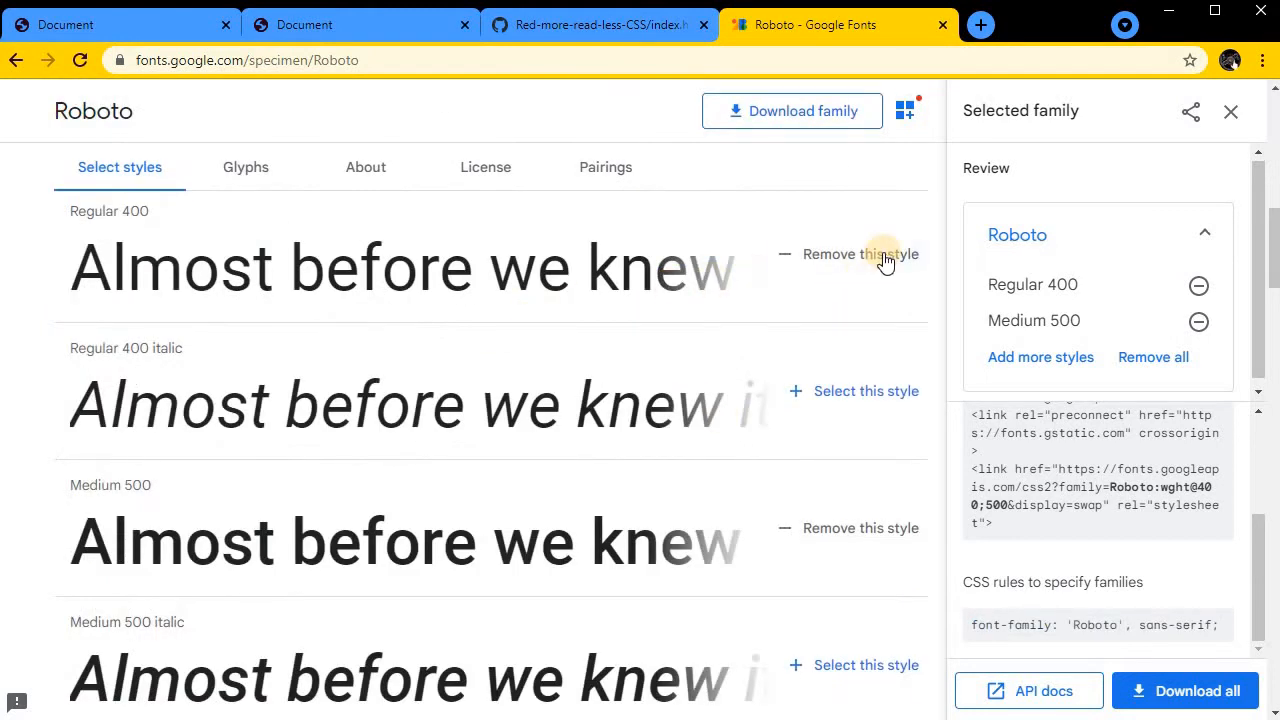
{"action": "mouse_move", "coordinate": [996, 468]}
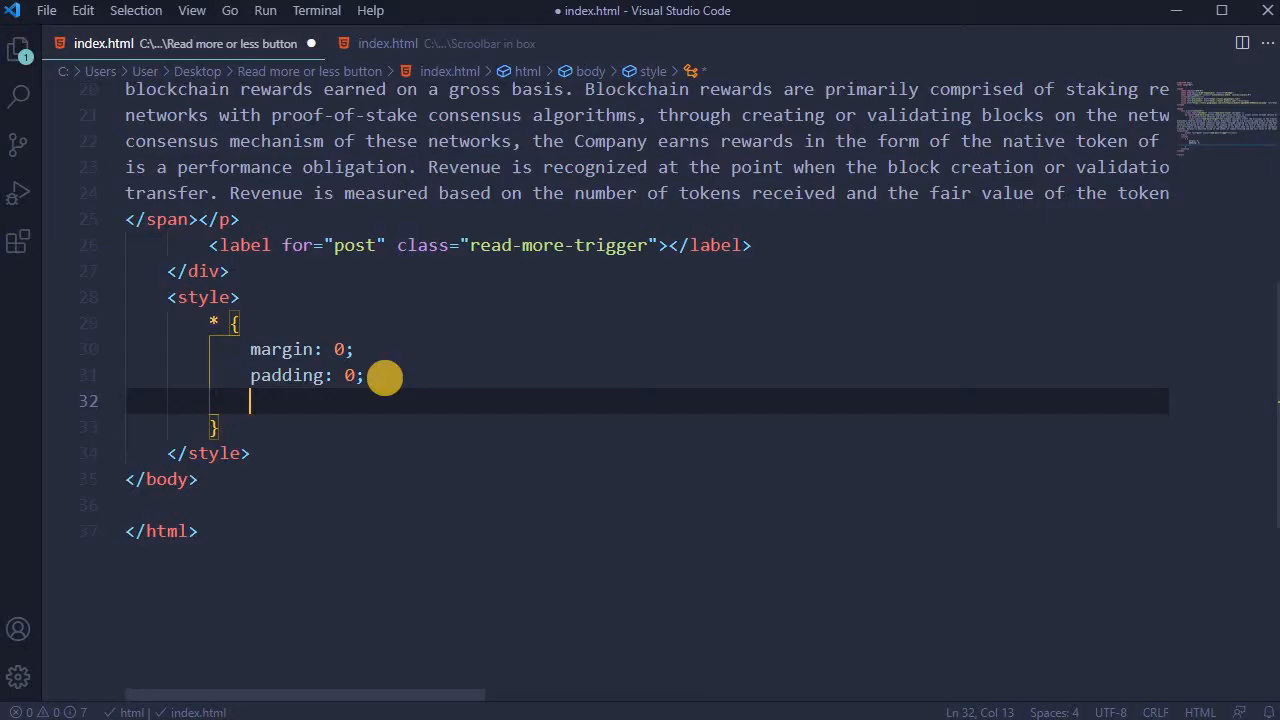
{"action": "type", "text": "font-family: 'Roboto', sans-serif;"}
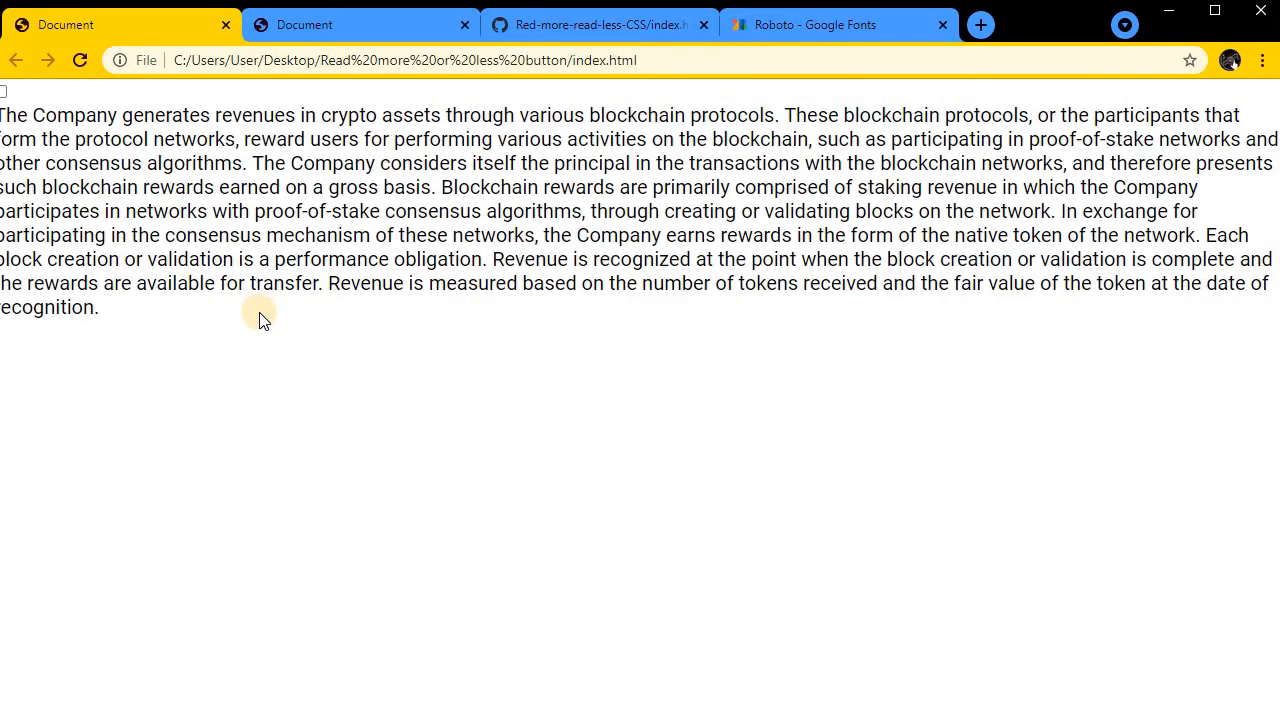
{"action": "mouse_move", "coordinate": [48, 104]}
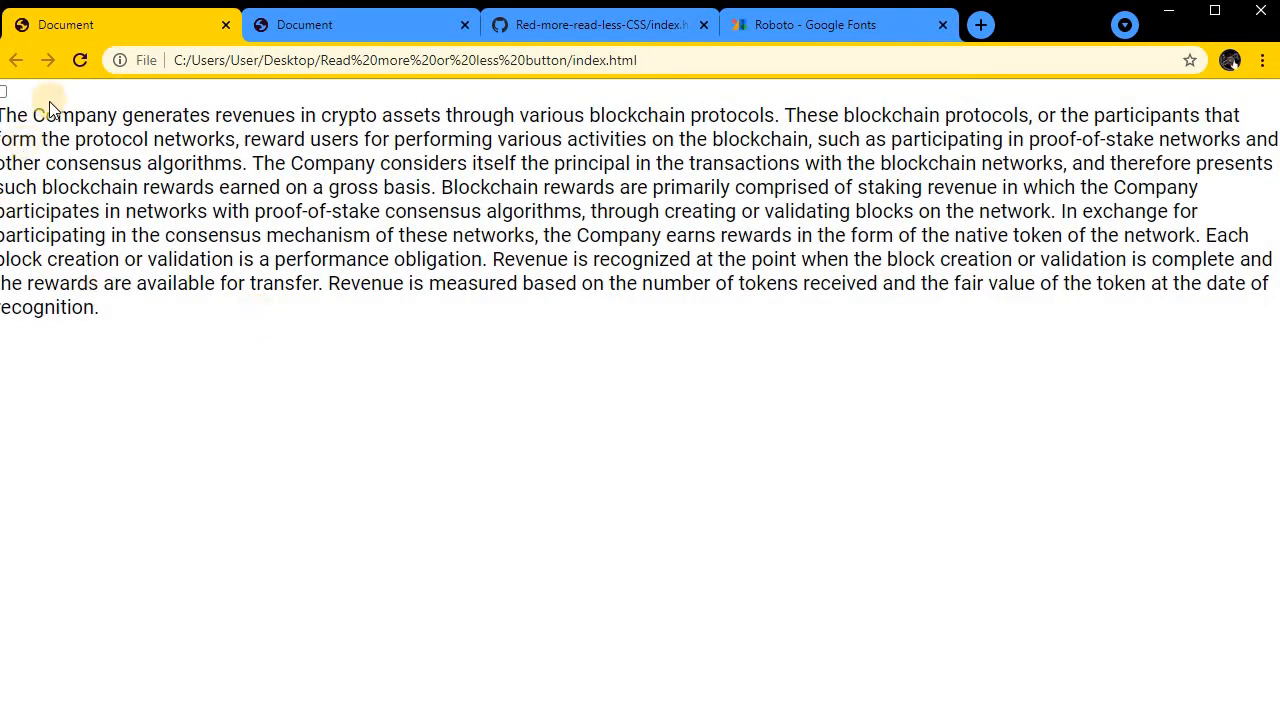
{"action": "mouse_move", "coordinate": [50, 108]}
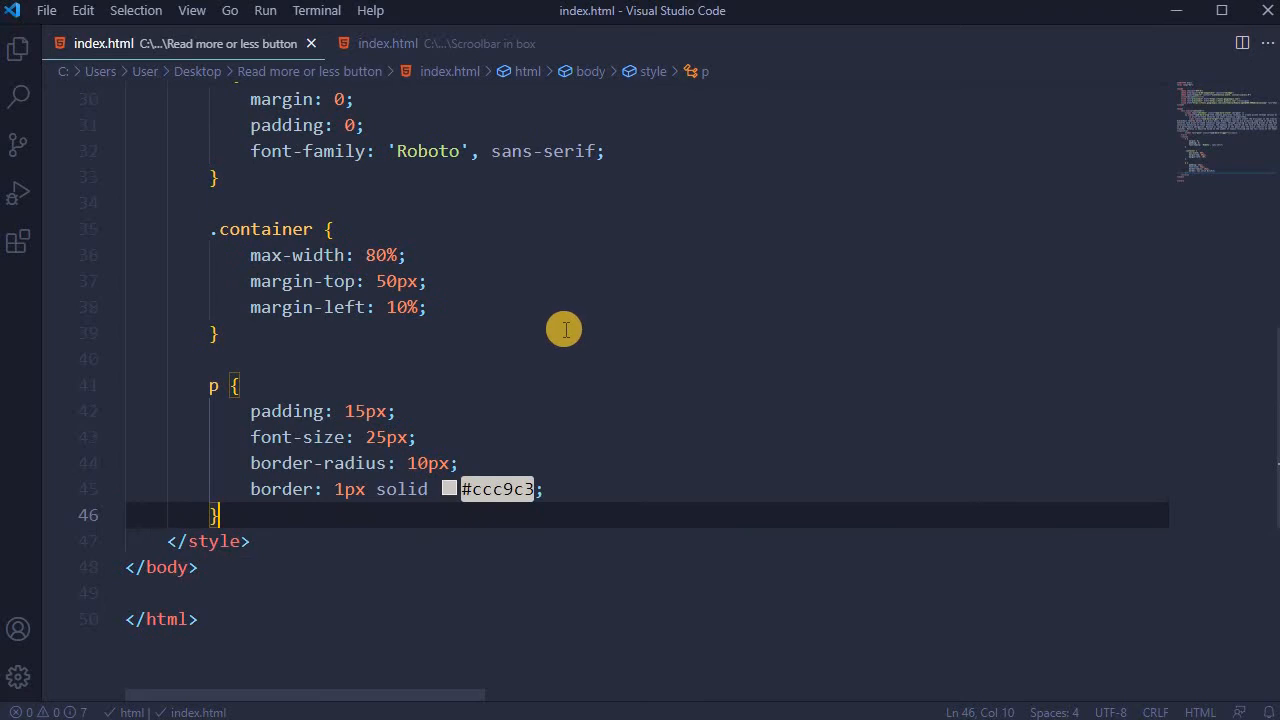
{"action": "mouse_move", "coordinate": [490, 434]}
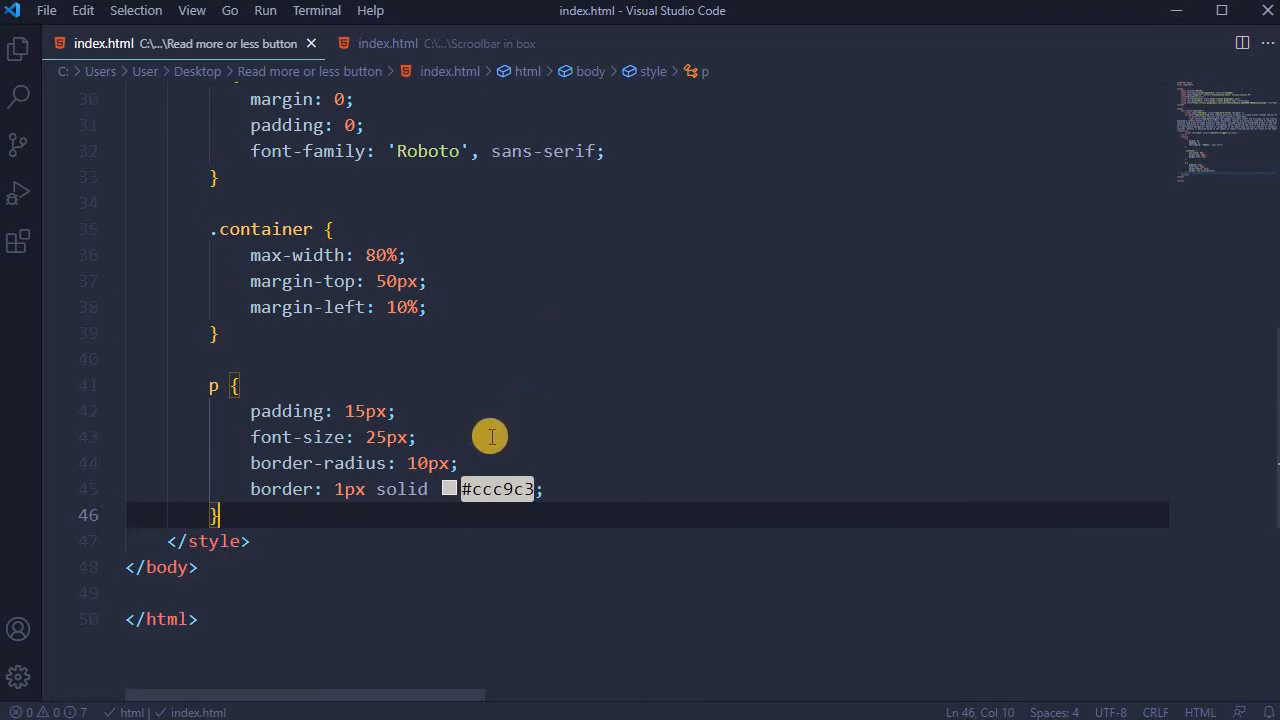
{"action": "mouse_move", "coordinate": [498, 488]}
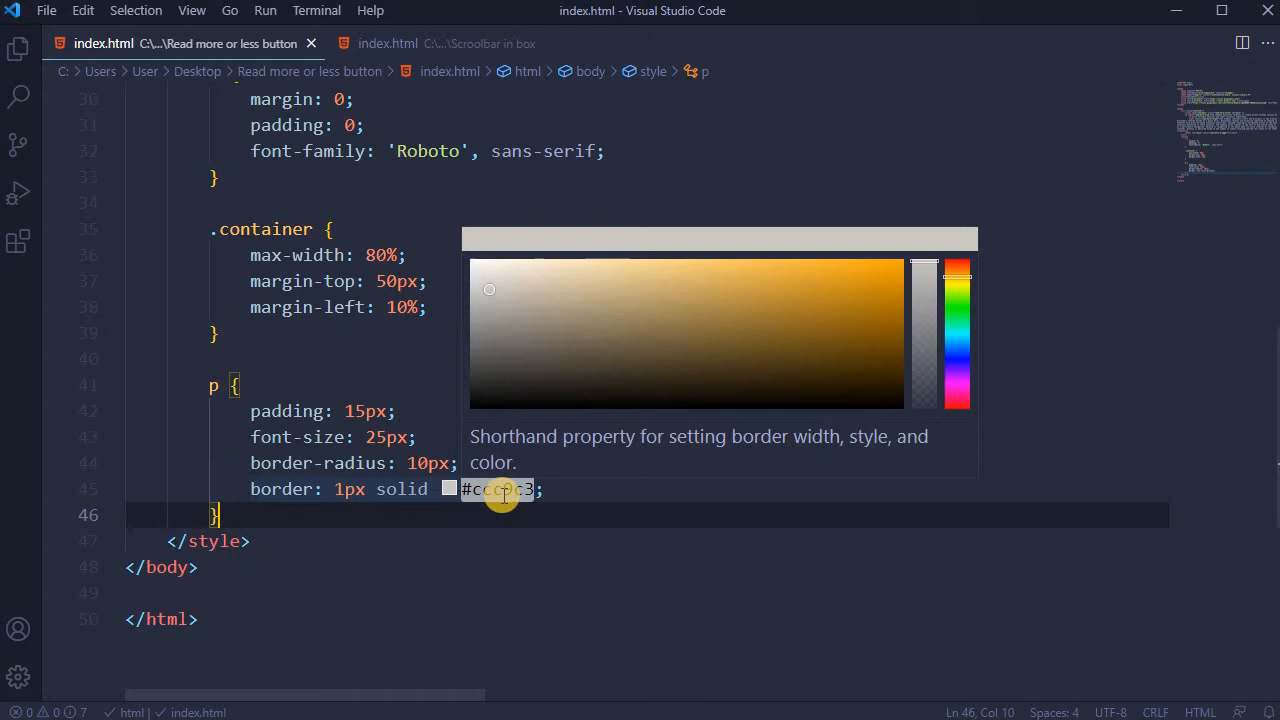
- Save the .container width and paragraph padding, 25px text and #ccc9c3 border styling
{"action": "key", "text": "alt+tab"}
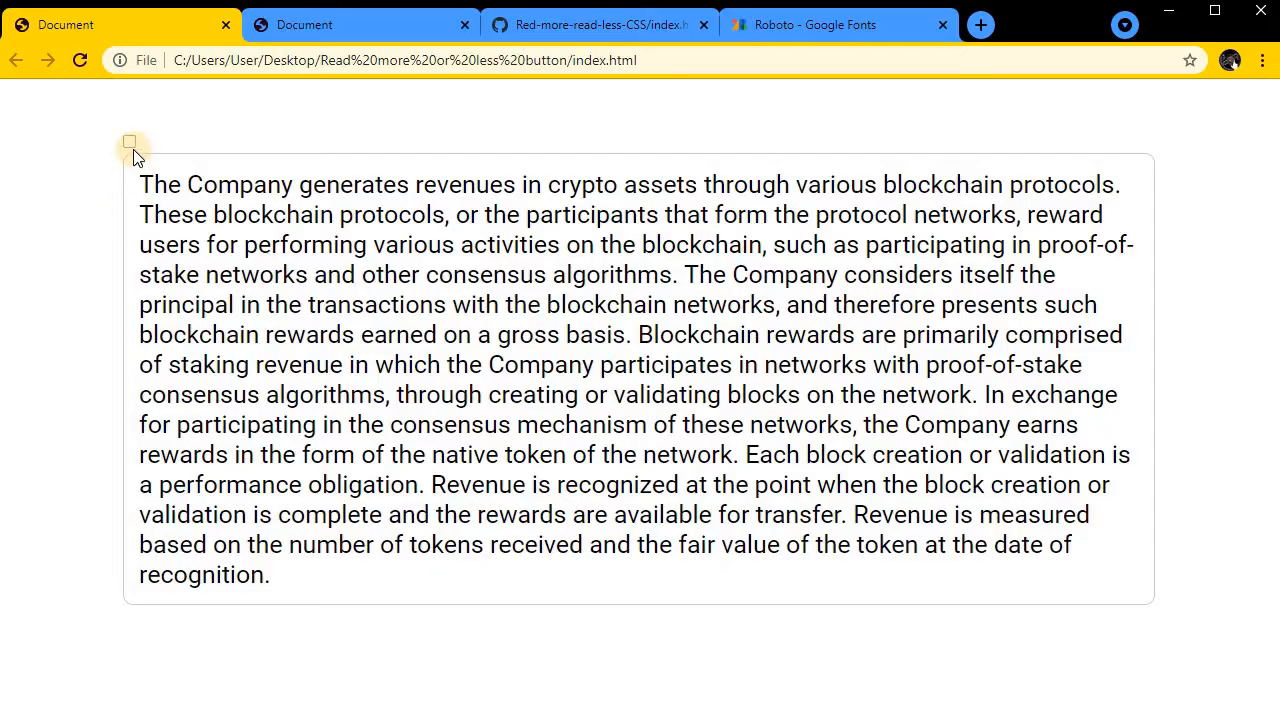
{"action": "mouse_move", "coordinate": [278, 164]}
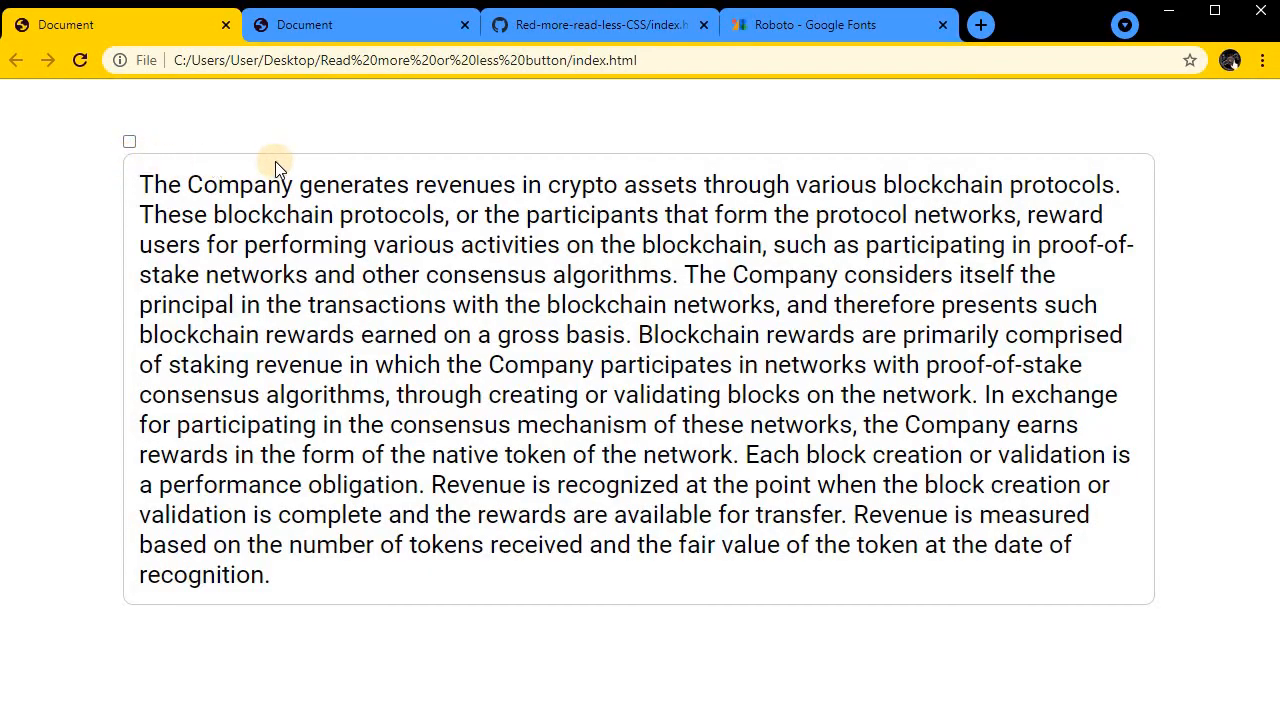
{"action": "mouse_move", "coordinate": [344, 170]}
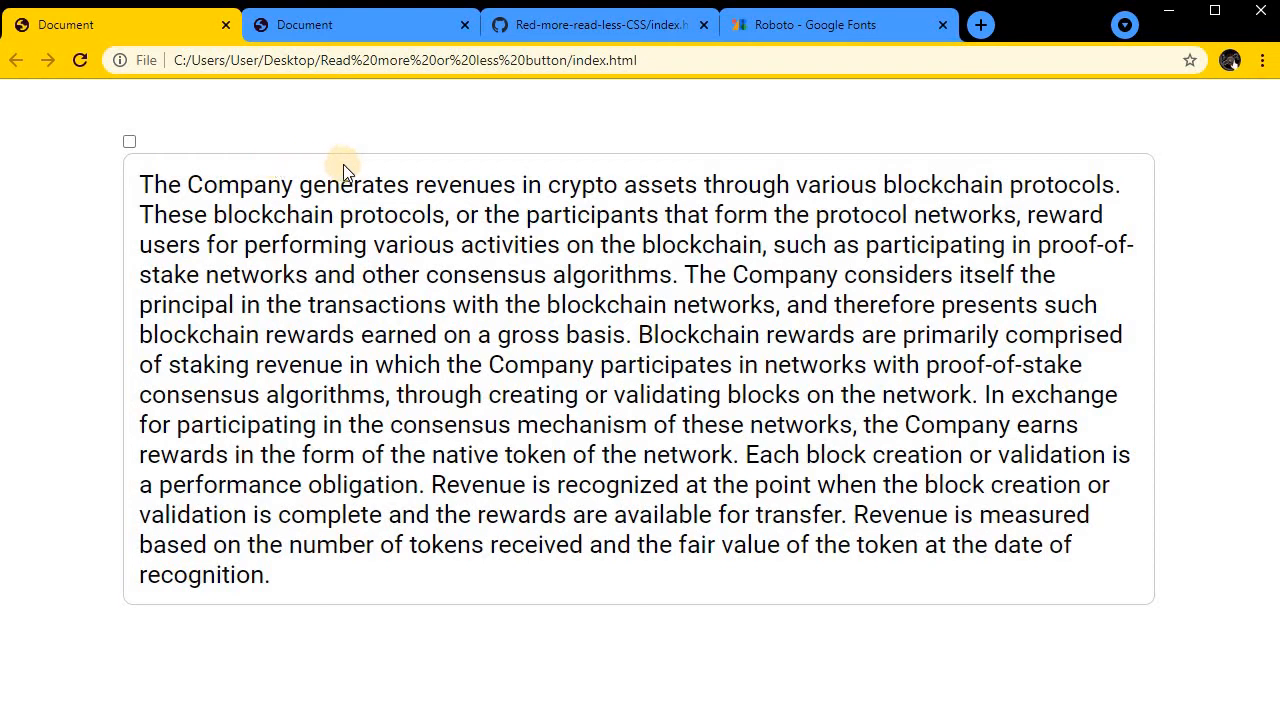
{"action": "mouse_move", "coordinate": [236, 576]}
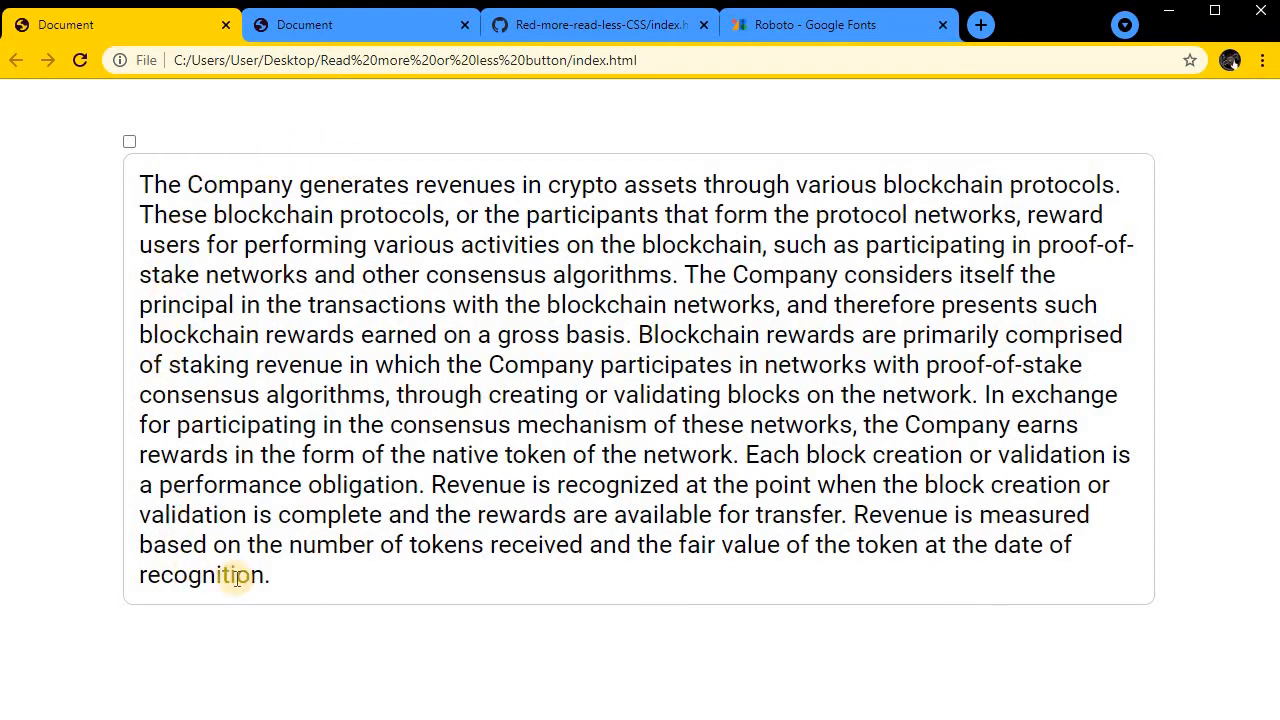
{"action": "mouse_move", "coordinate": [1144, 584]}
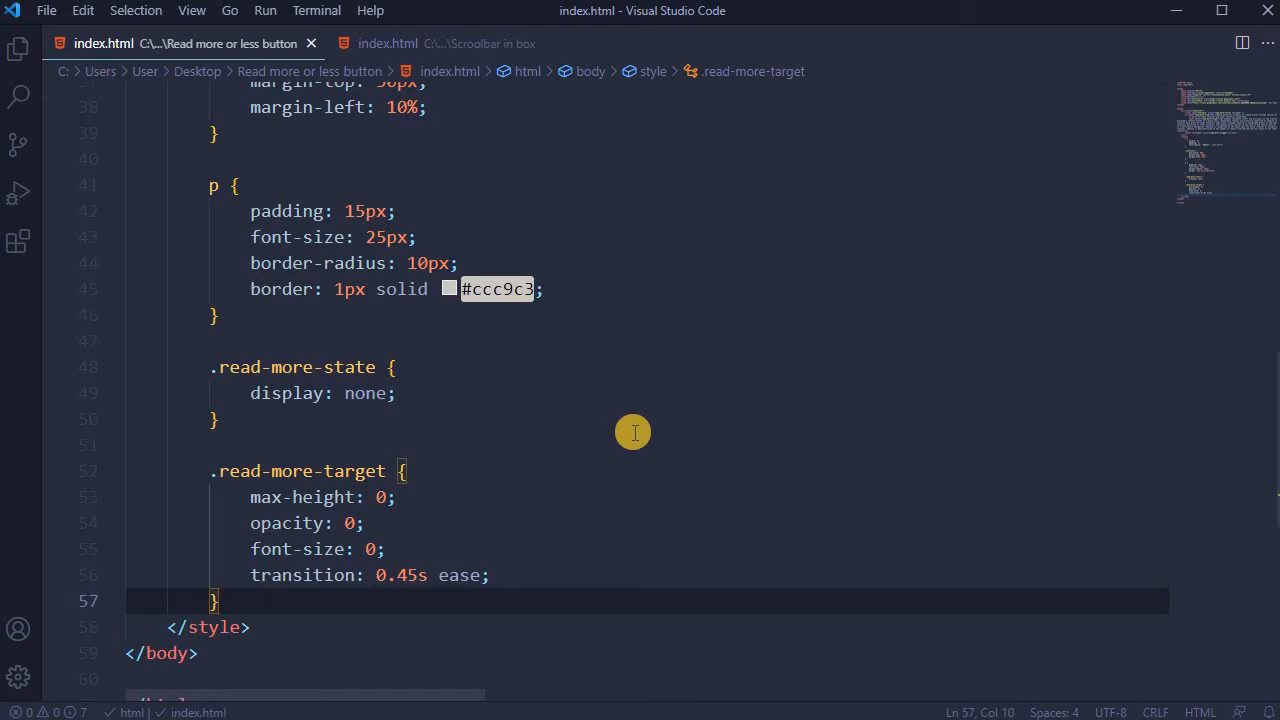
{"action": "mouse_move", "coordinate": [456, 496]}
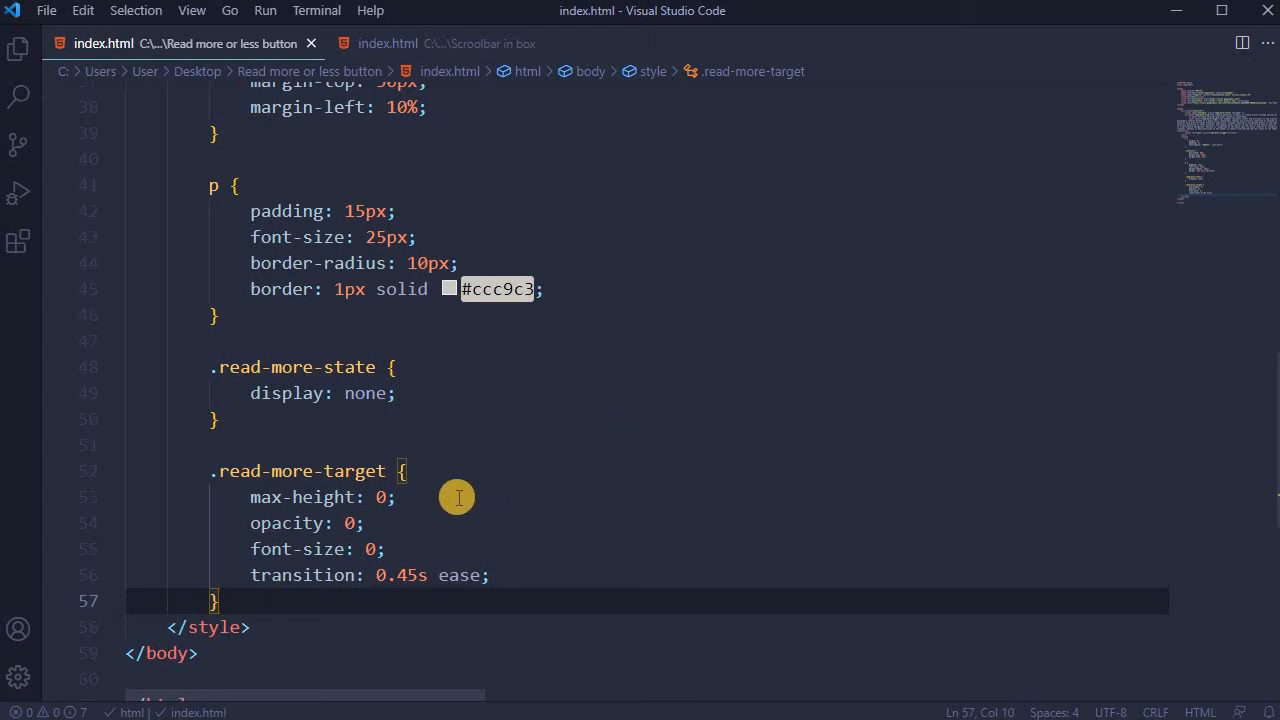
{"action": "mouse_move", "coordinate": [458, 548]}
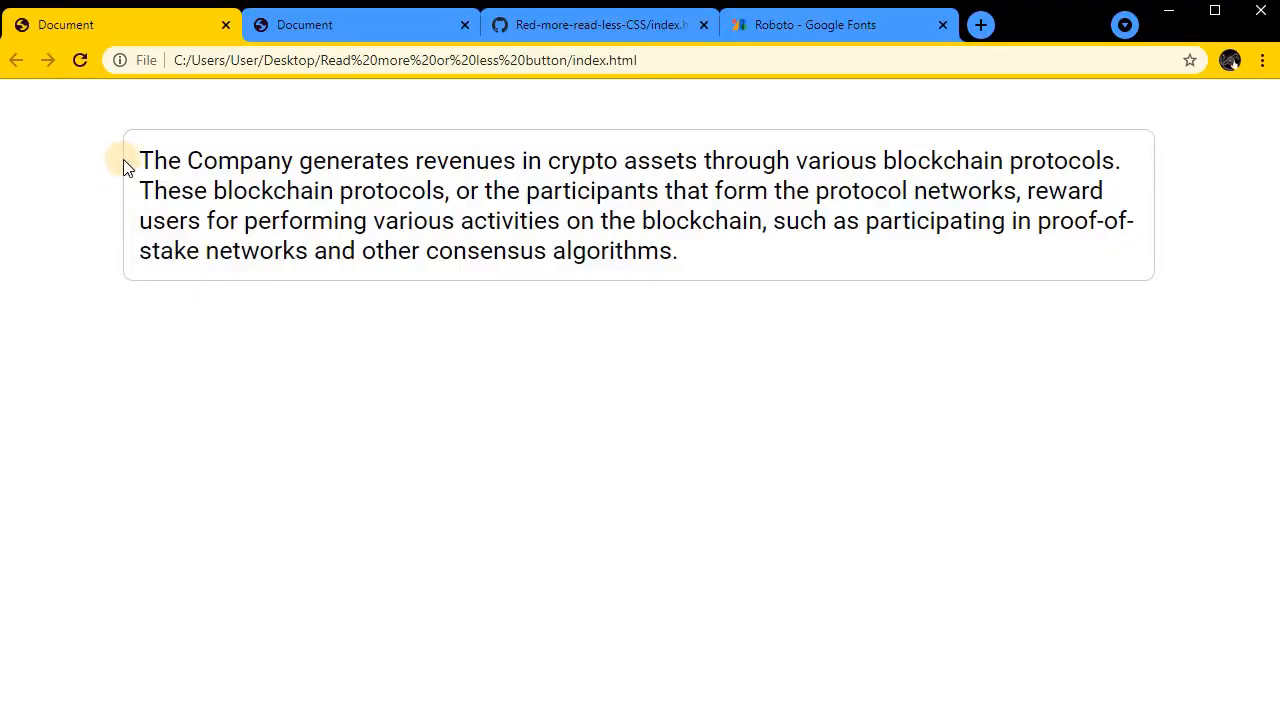
- Select and deselect the truncated paragraph text inside its bordered box to inspect it
{"action": "left_click_drag", "start_coordinate": [124, 160], "coordinate": [710, 250]}
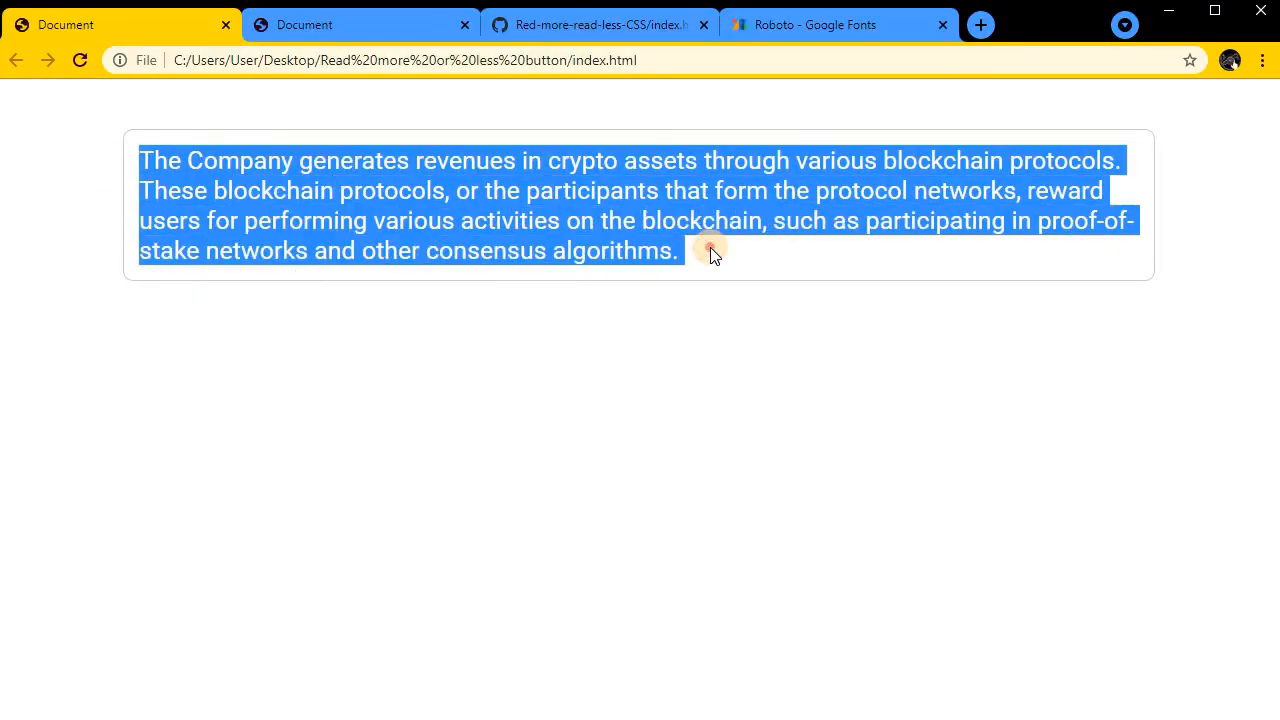
{"action": "left_click", "coordinate": [538, 330]}
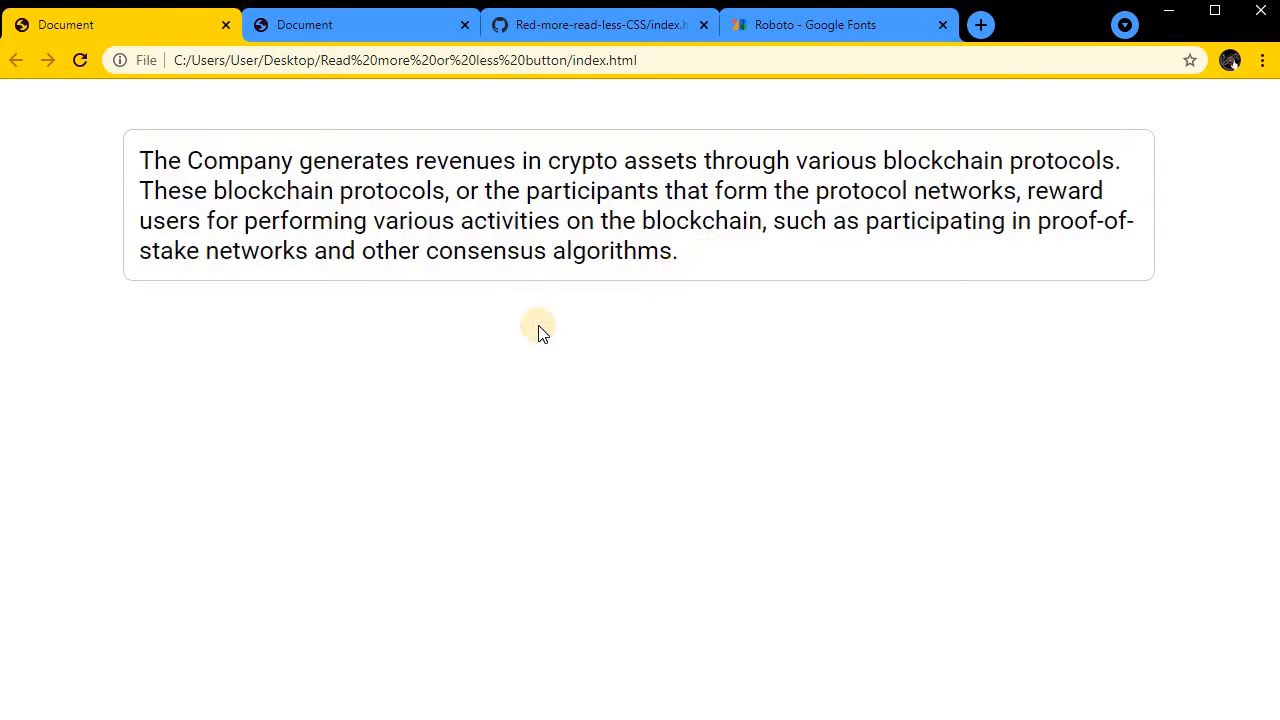
{"action": "mouse_move", "coordinate": [784, 328]}
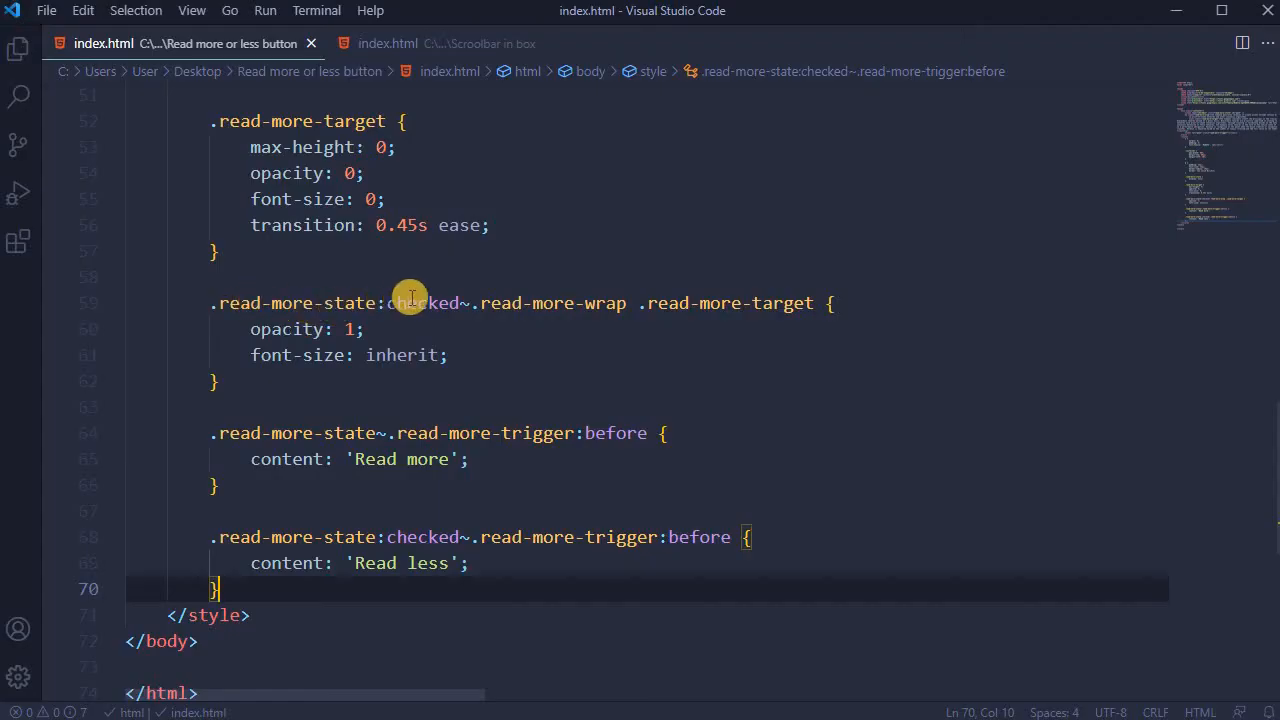
{"action": "mouse_move", "coordinate": [552, 332]}
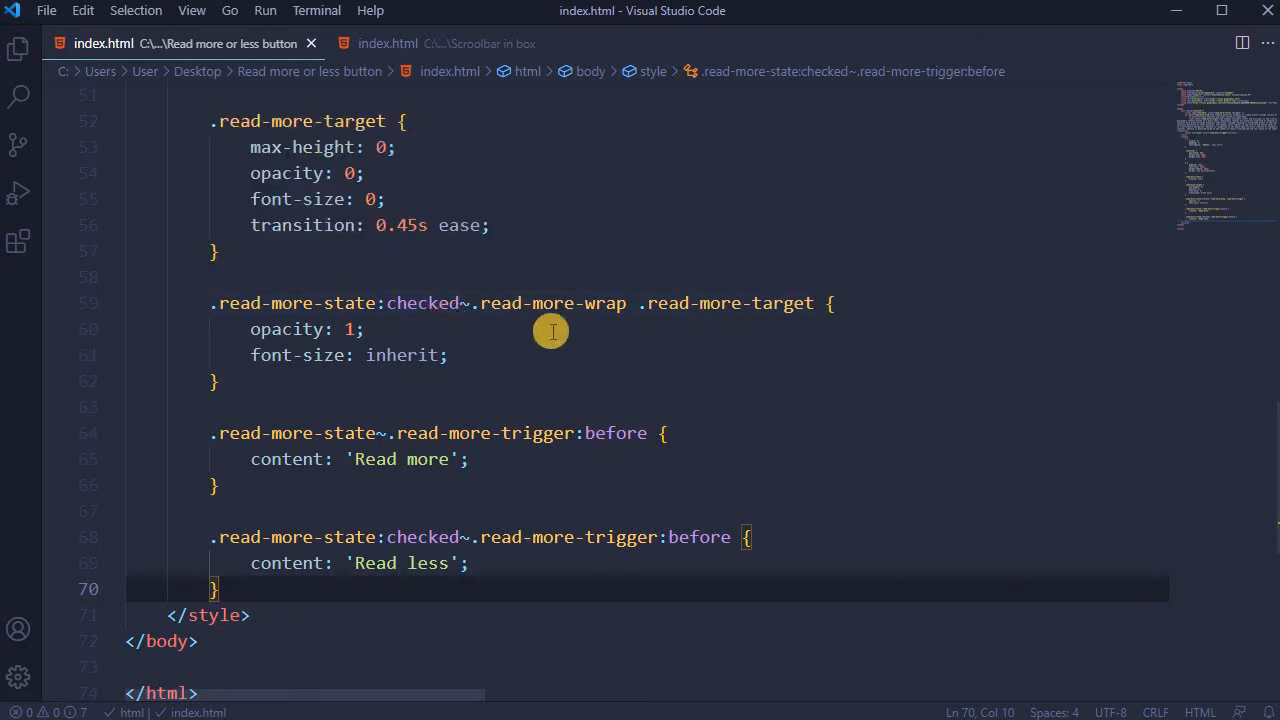
{"action": "mouse_move", "coordinate": [560, 328]}
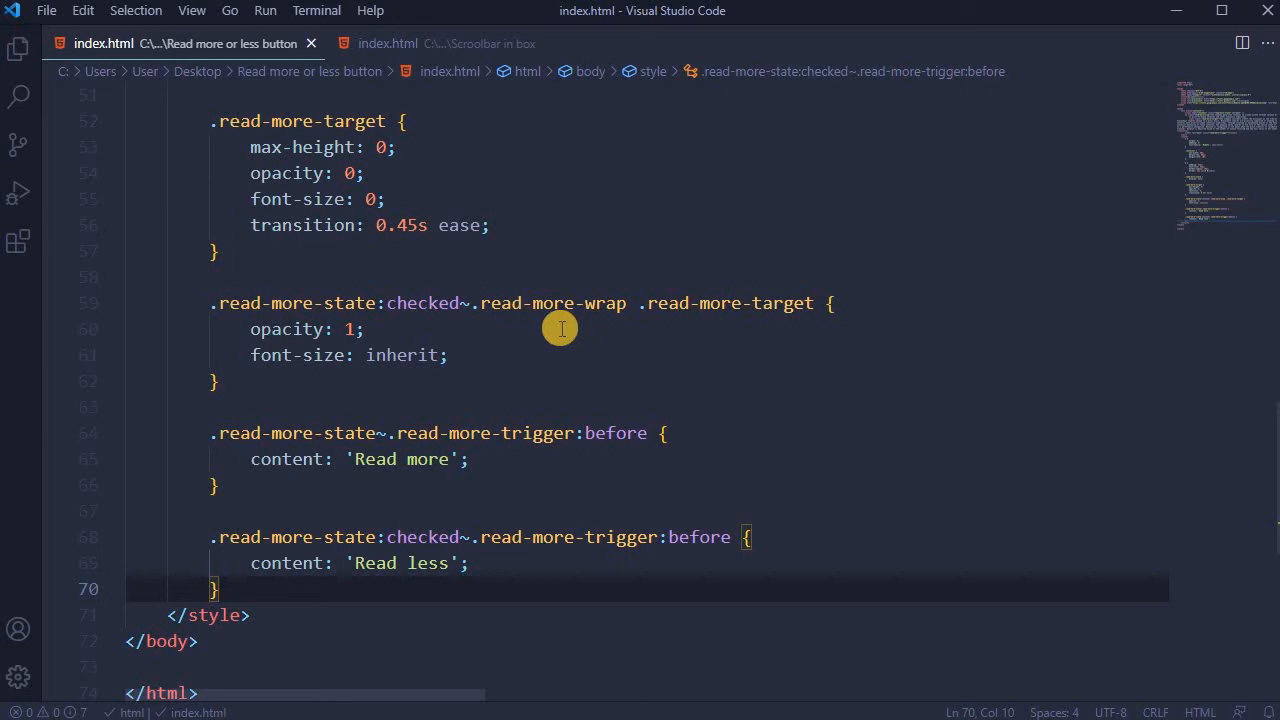
{"action": "mouse_move", "coordinate": [510, 376]}
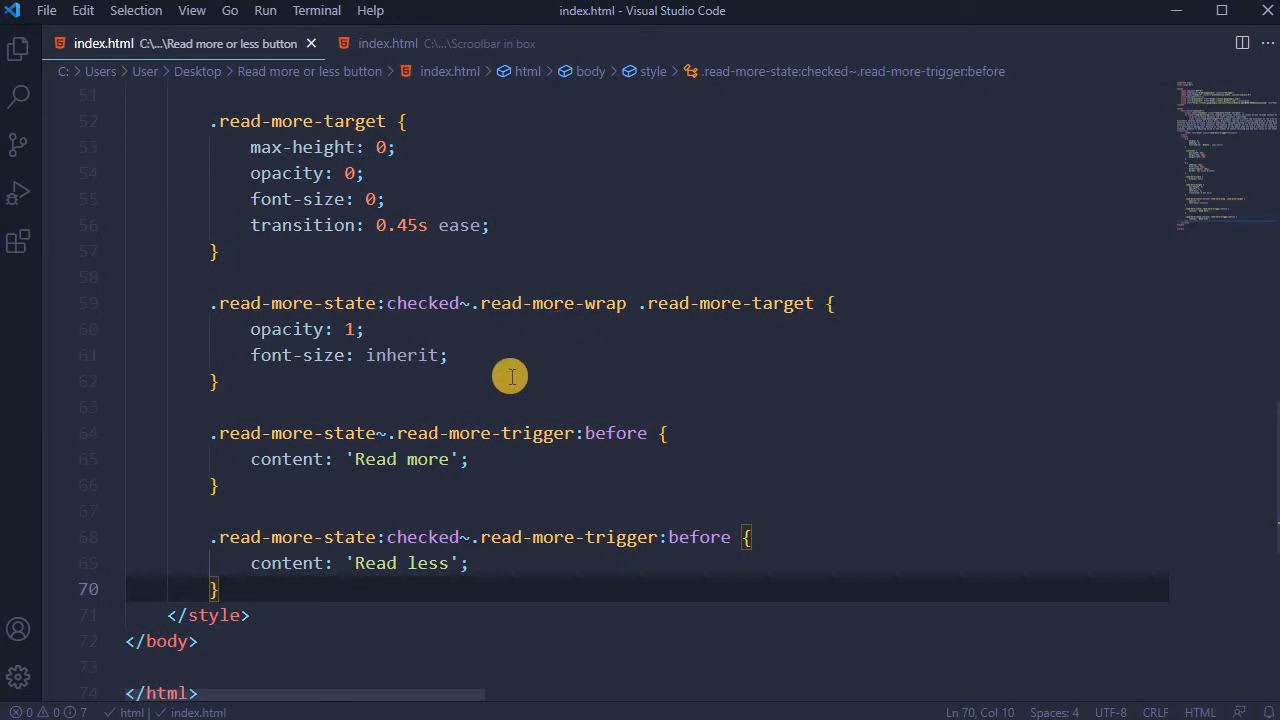
- Go over the .read-more-trigger:before rules with content 'Read more' and 'Read less'
{"action": "left_click", "coordinate": [340, 458]}
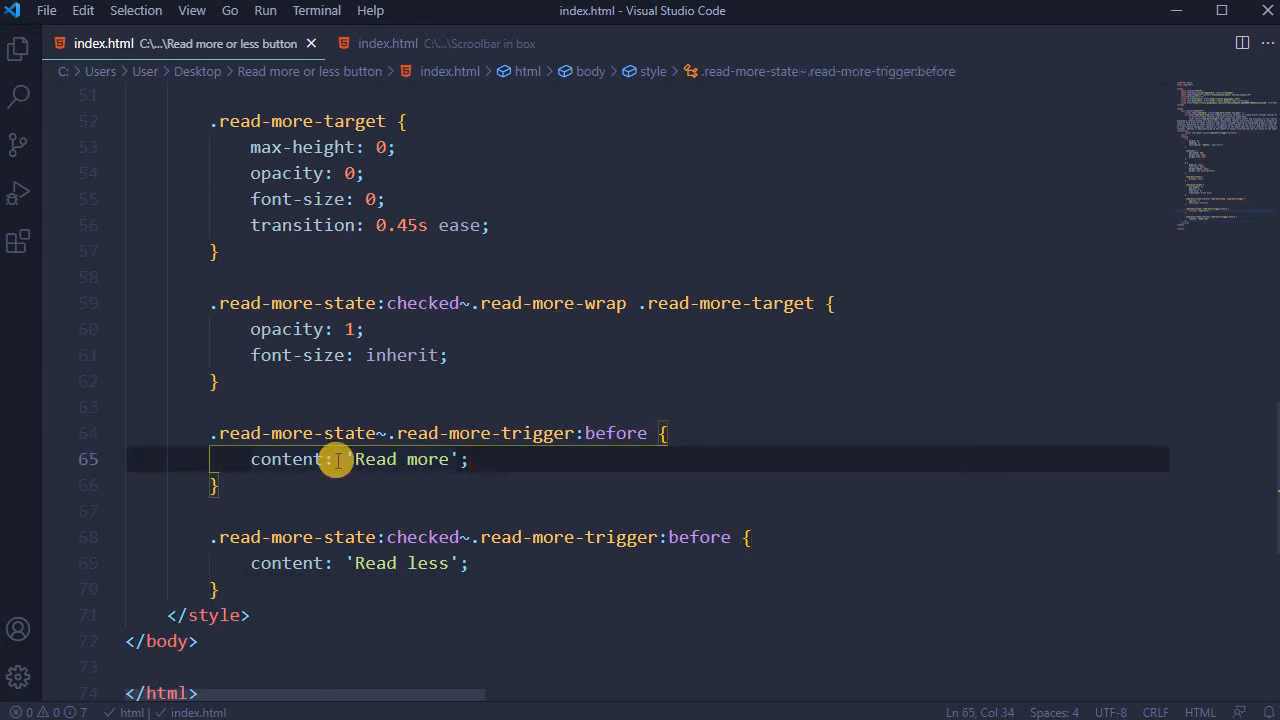
{"action": "left_click_drag", "start_coordinate": [336, 458], "coordinate": [470, 458]}
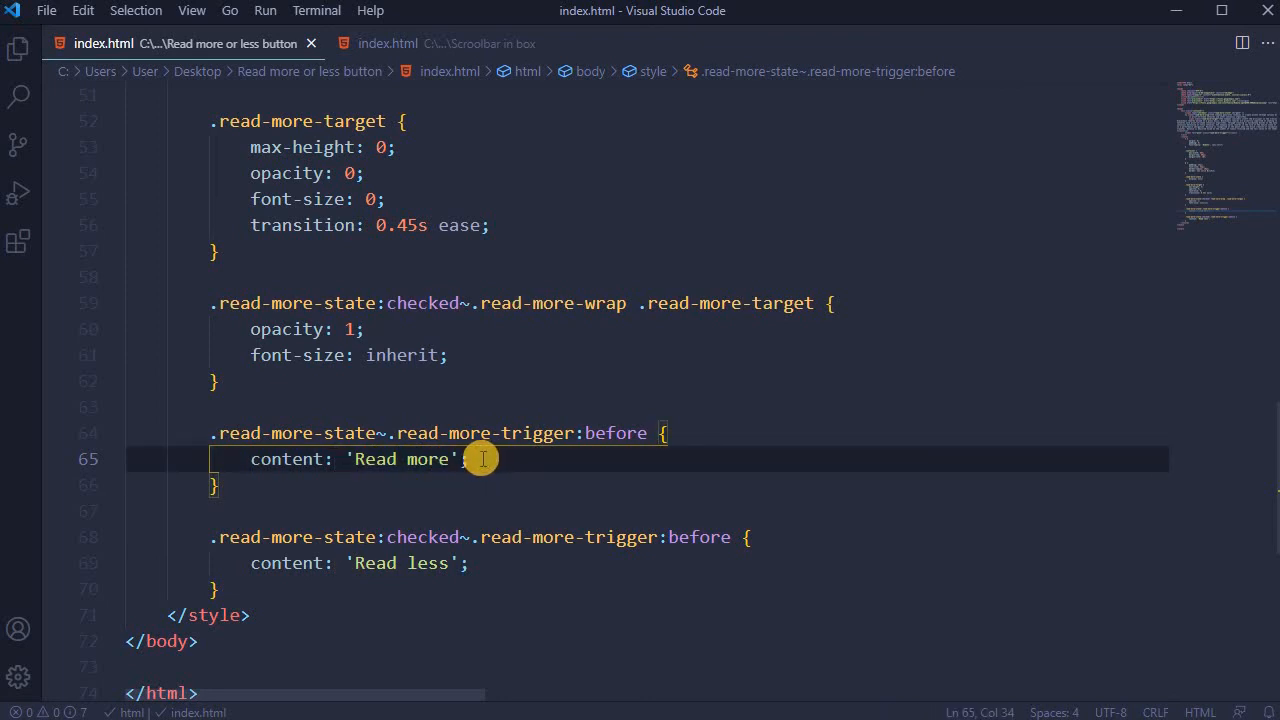
{"action": "mouse_move", "coordinate": [344, 552]}
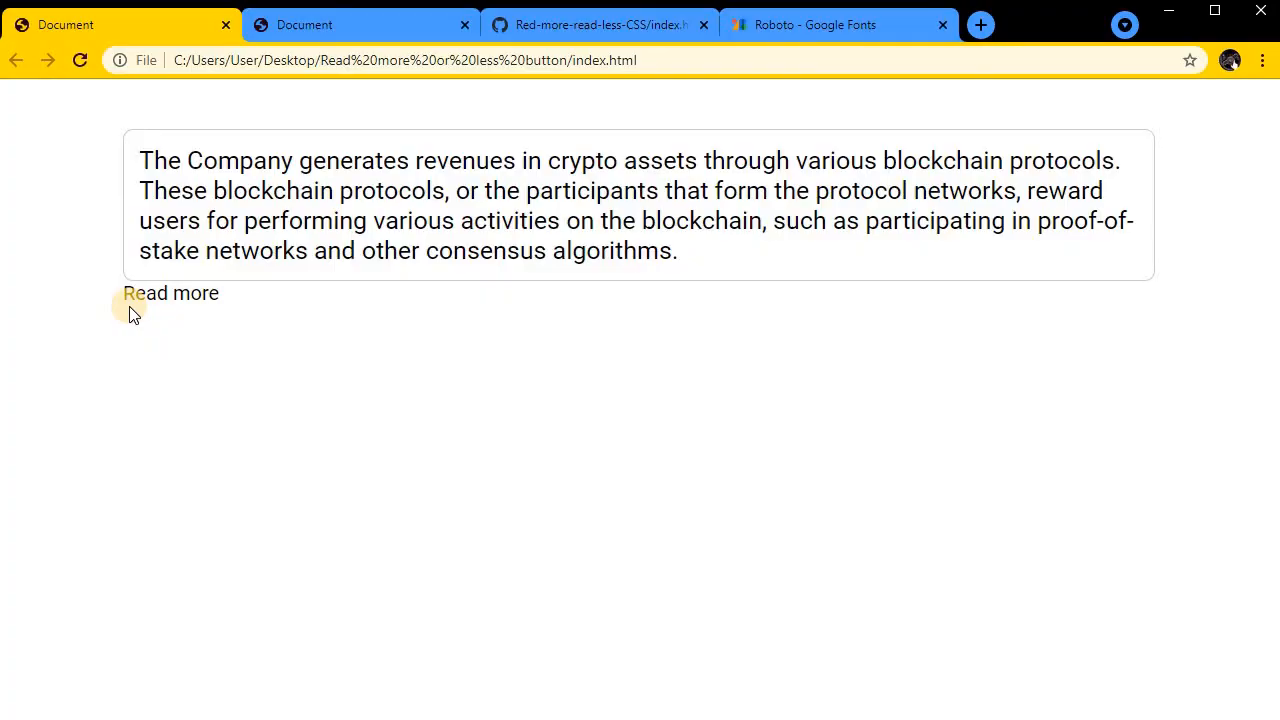
- Expand the paragraph with Read more, then collapse it again with Read less
{"action": "left_click", "coordinate": [170, 292]}
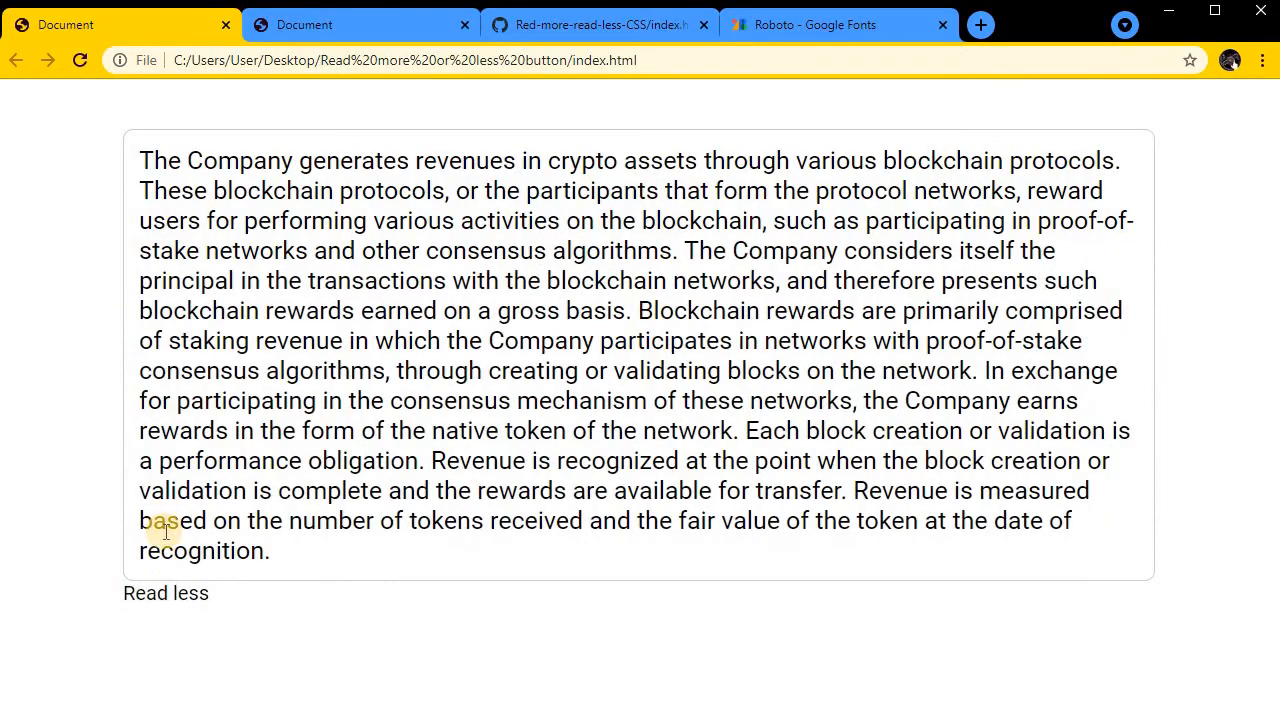
{"action": "left_click", "coordinate": [164, 592]}
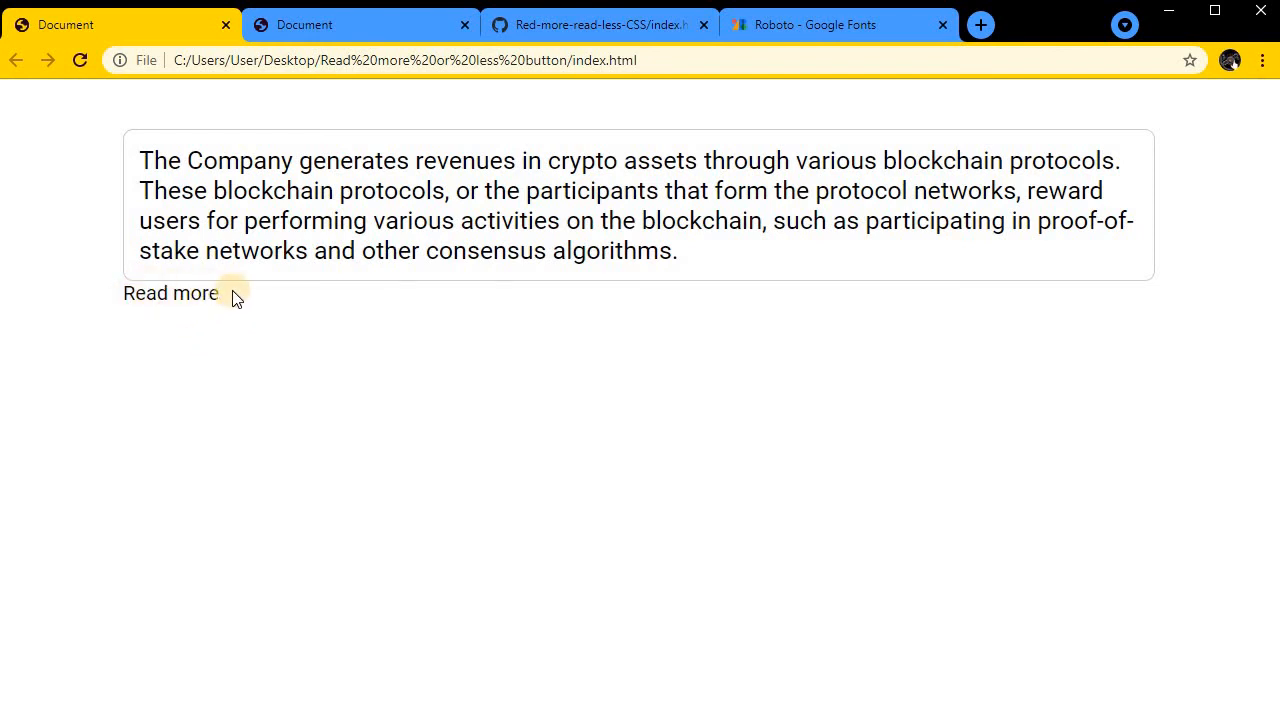
{"action": "mouse_move", "coordinate": [184, 300]}
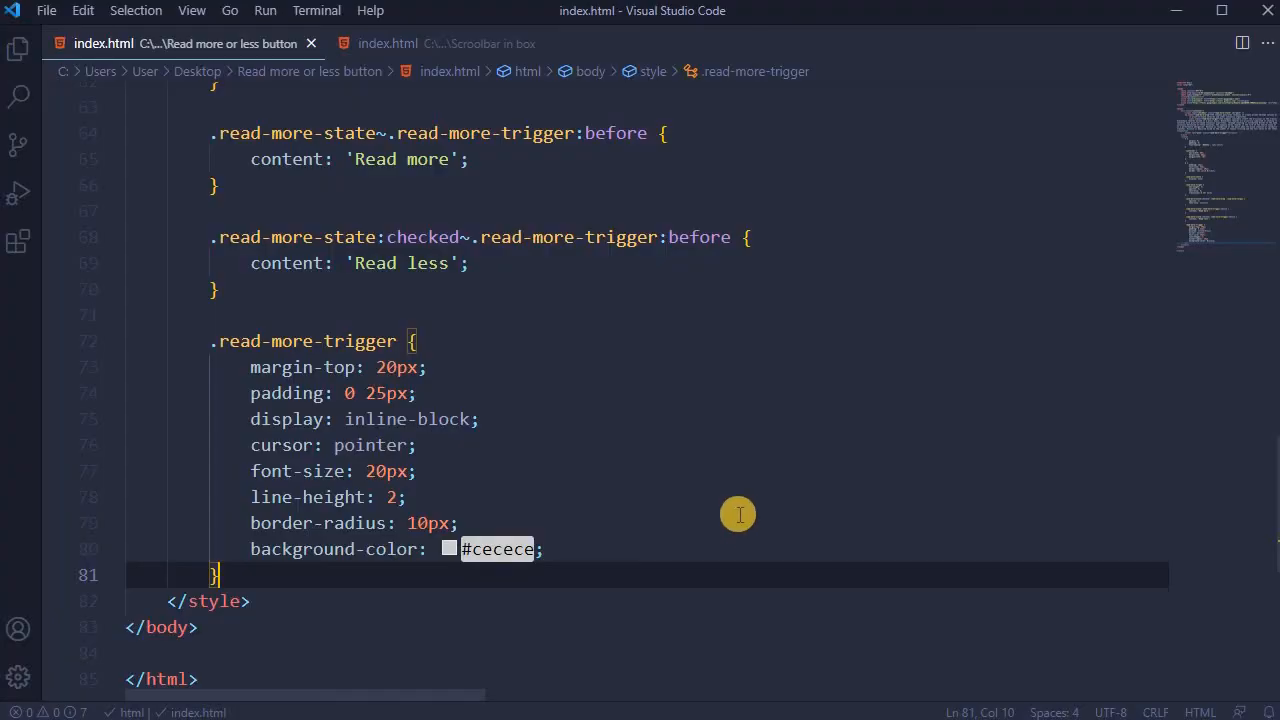
{"action": "mouse_move", "coordinate": [440, 368]}
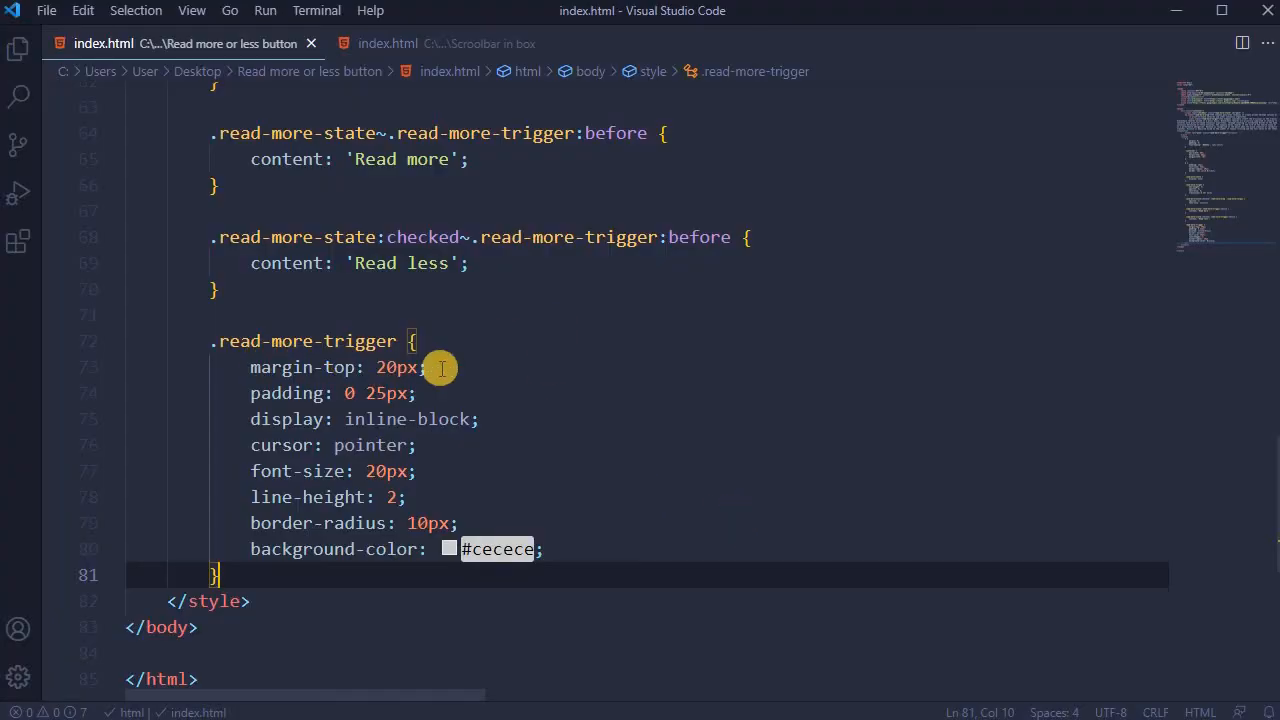
{"action": "mouse_move", "coordinate": [442, 392]}
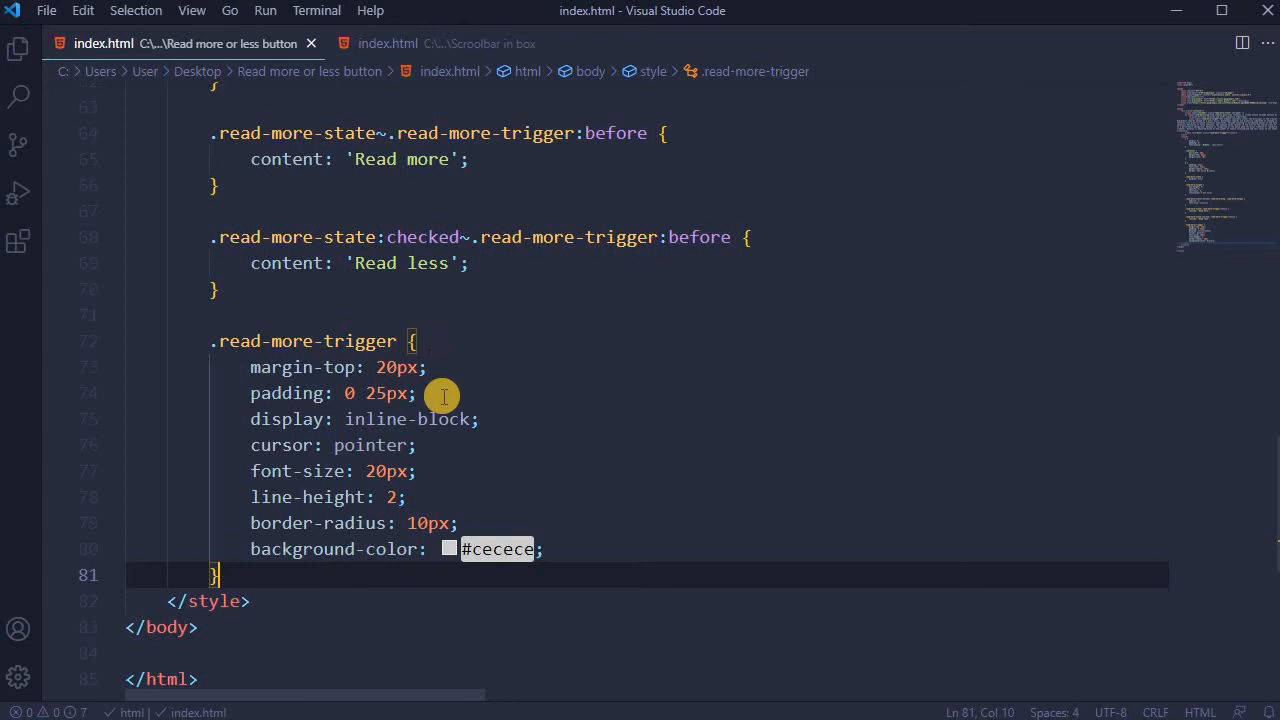
{"action": "mouse_move", "coordinate": [516, 424]}
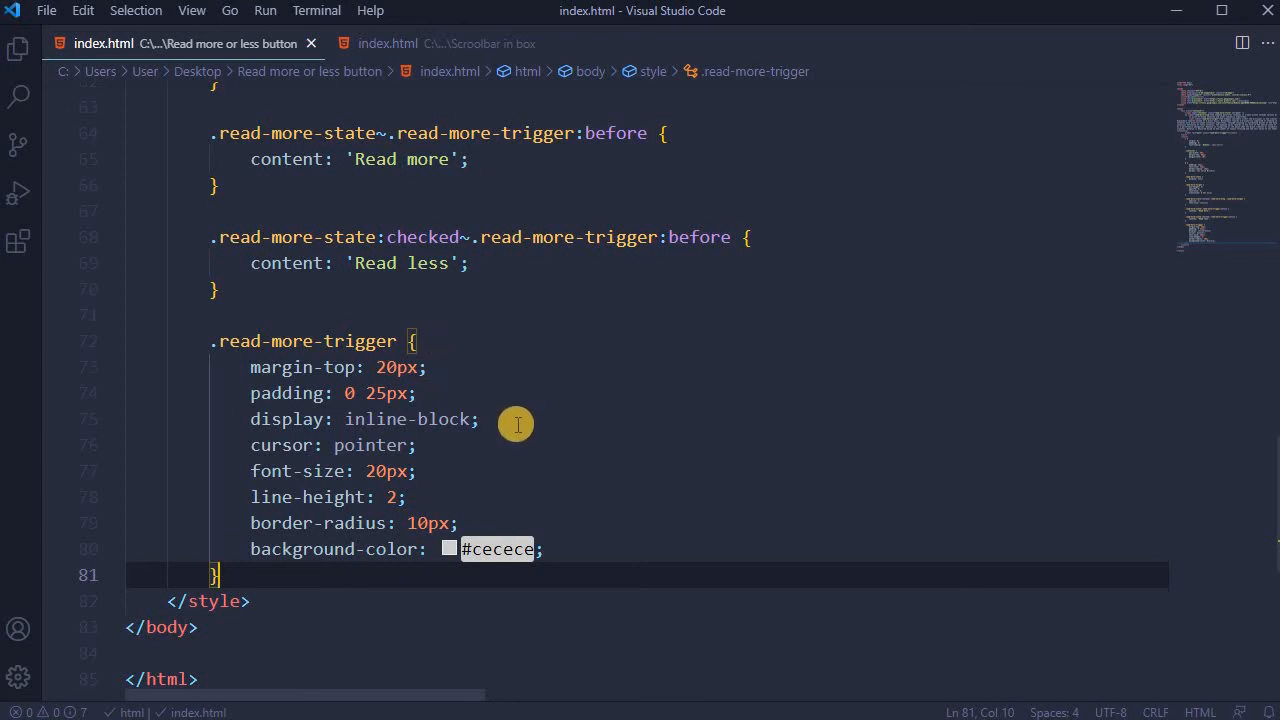
{"action": "mouse_move", "coordinate": [524, 464]}
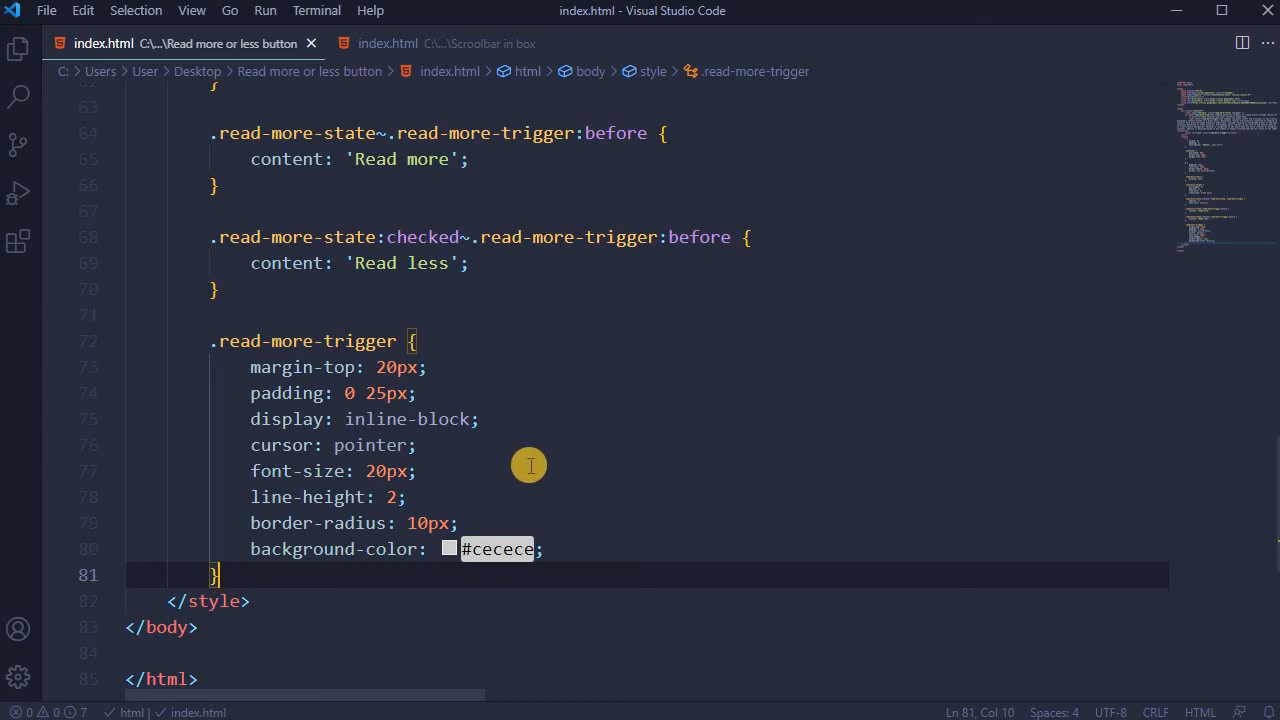
- Review the .read-more-trigger rule: pointer cursor, 20px text, 10px radius, #cecece background
{"action": "scroll", "scroll_direction": "up", "scroll_amount": 3}
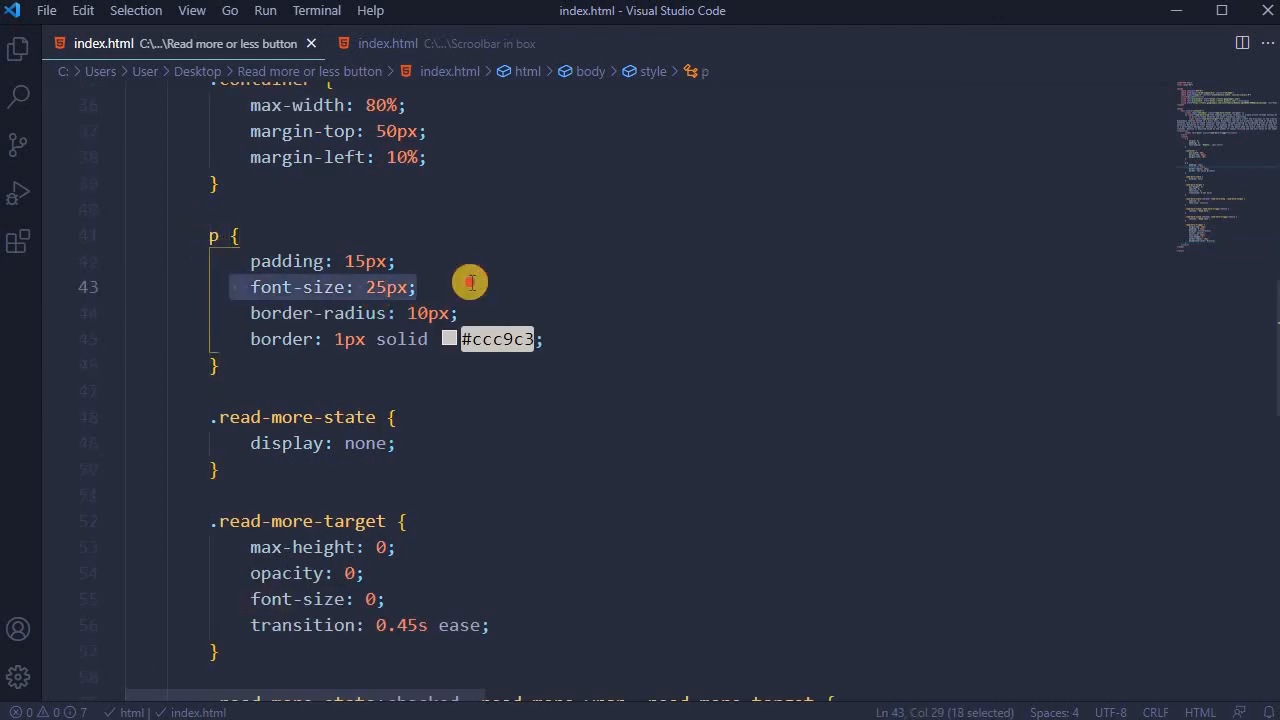
{"action": "scroll", "scroll_direction": "down", "scroll_amount": 3}
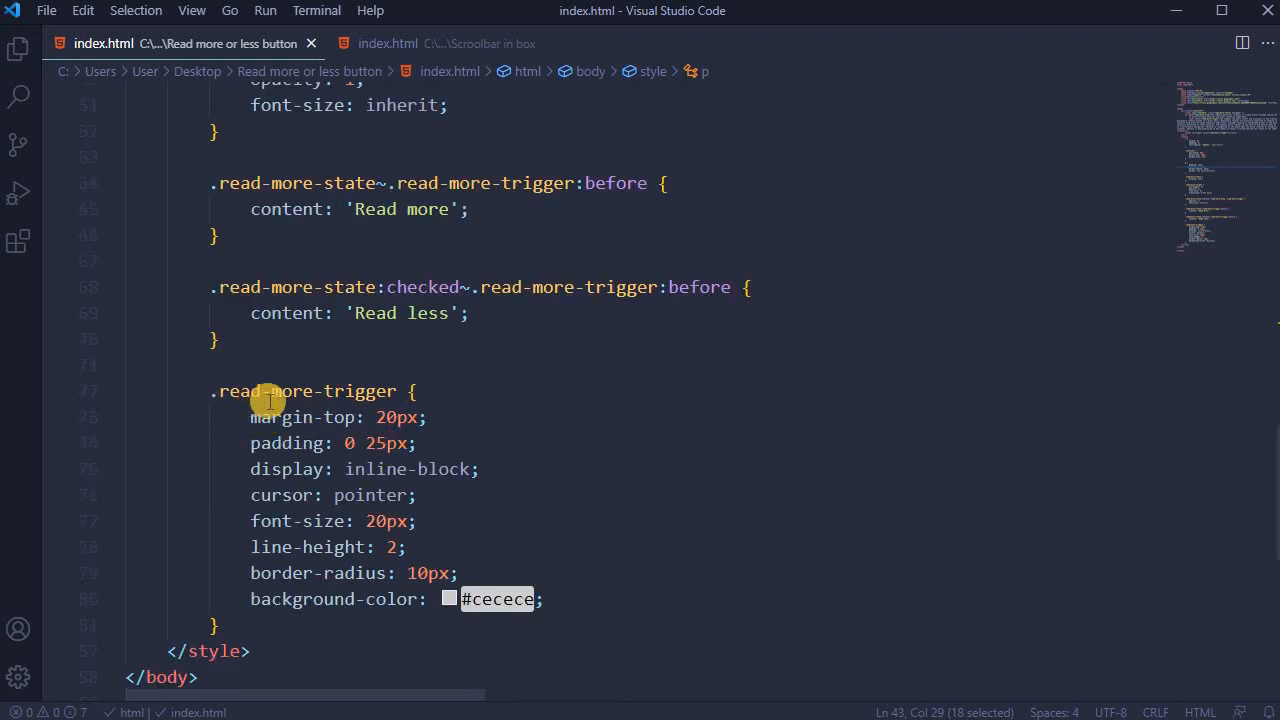
{"action": "mouse_move", "coordinate": [456, 522]}
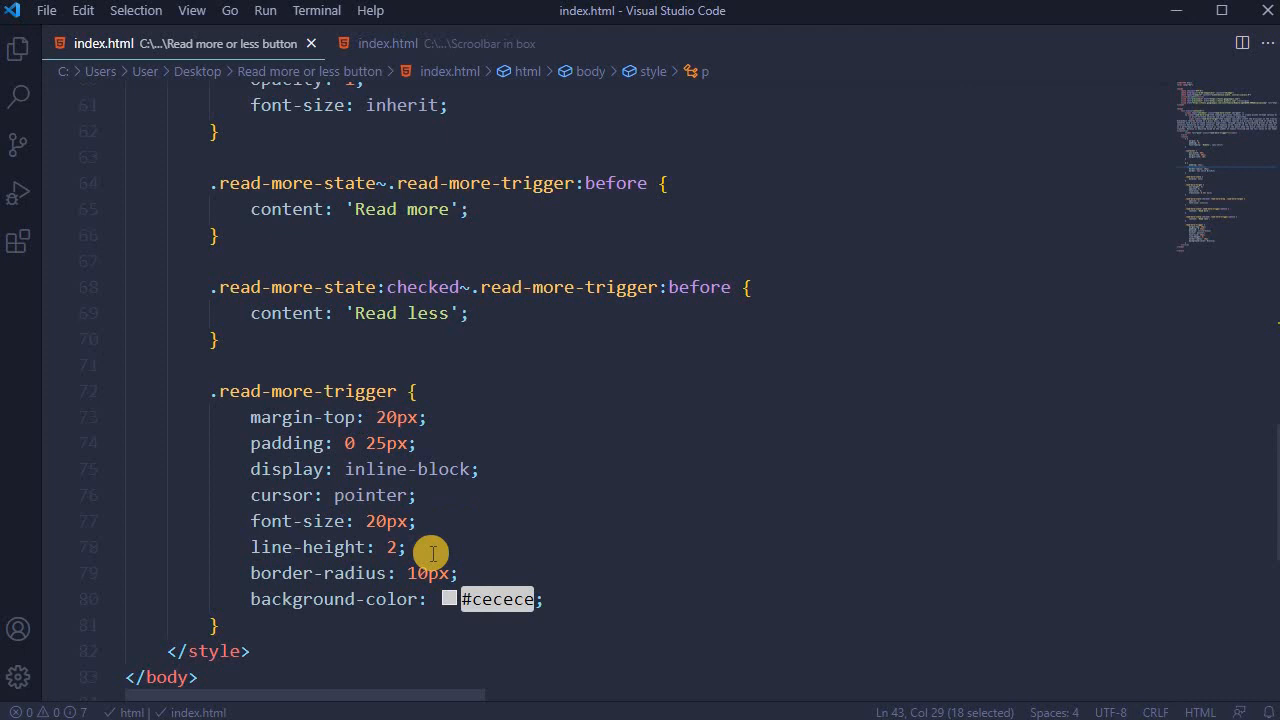
{"action": "mouse_move", "coordinate": [456, 552]}
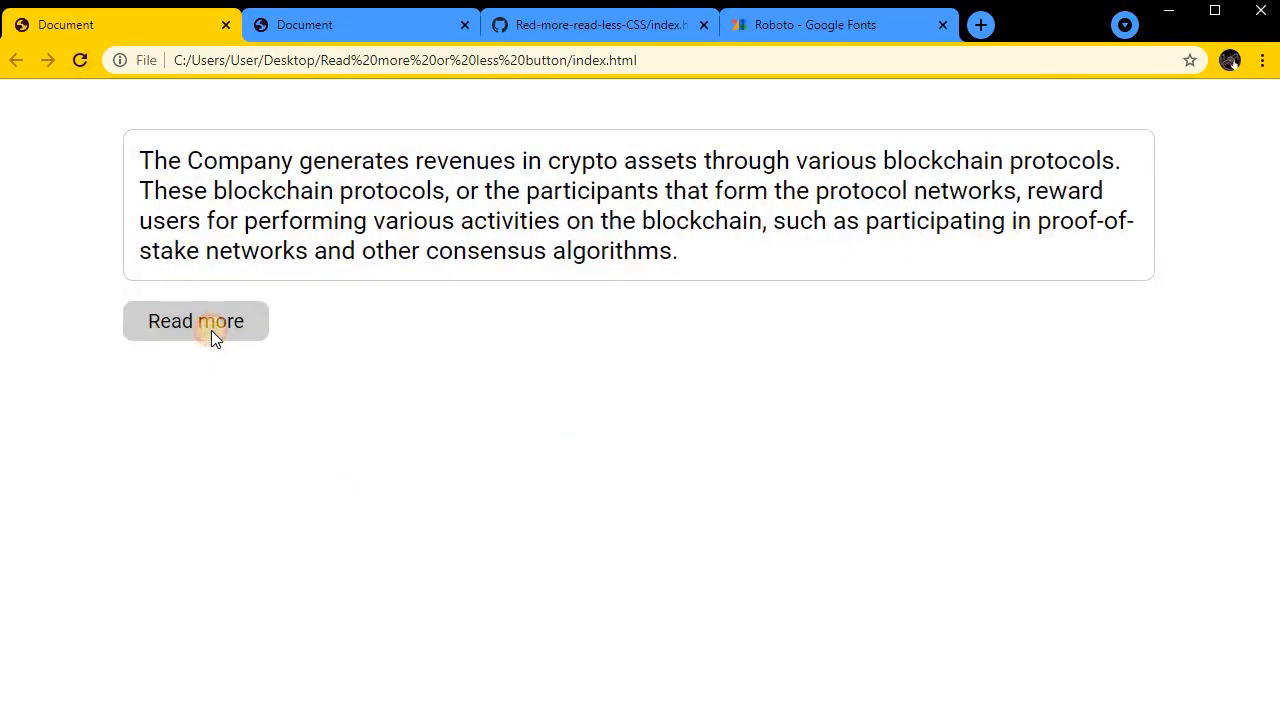
- Expand the paragraph with the grey rounded Read more button, then collapse it with Read less
{"action": "left_click", "coordinate": [196, 320]}
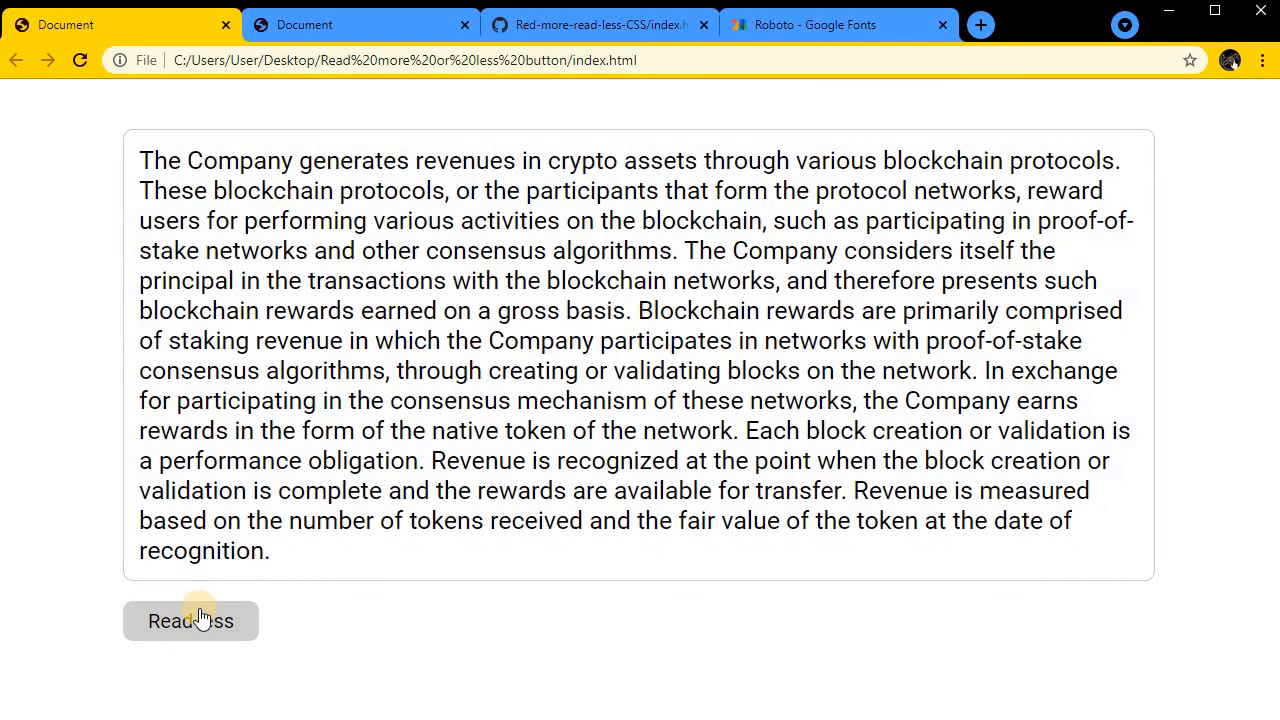
{"action": "mouse_move", "coordinate": [190, 340]}
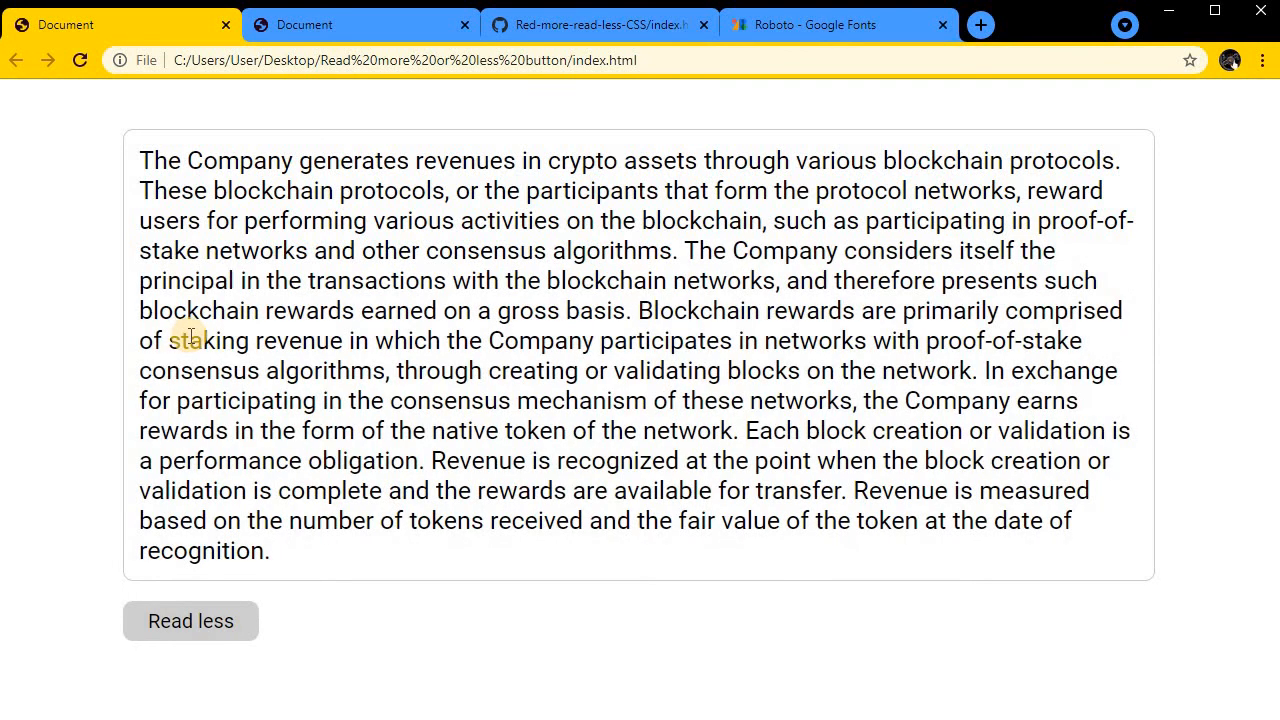
{"action": "left_click", "coordinate": [190, 620]}
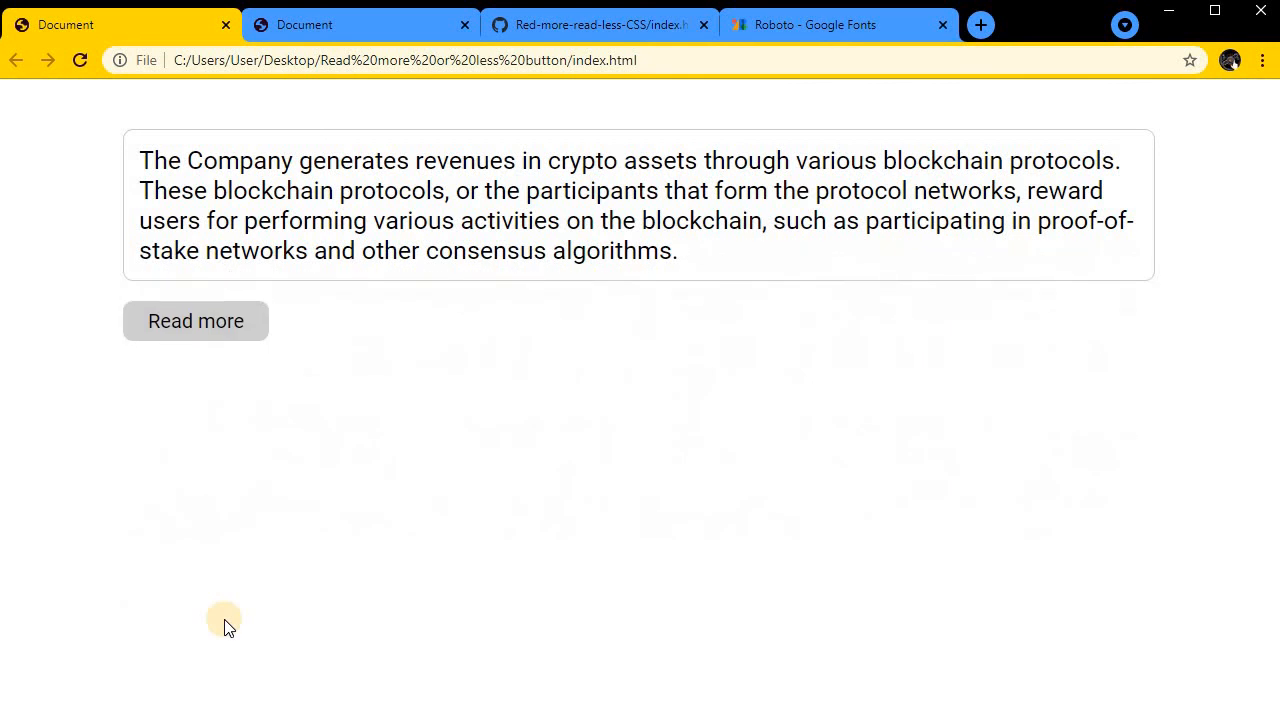
{"action": "mouse_move", "coordinate": [196, 500]}
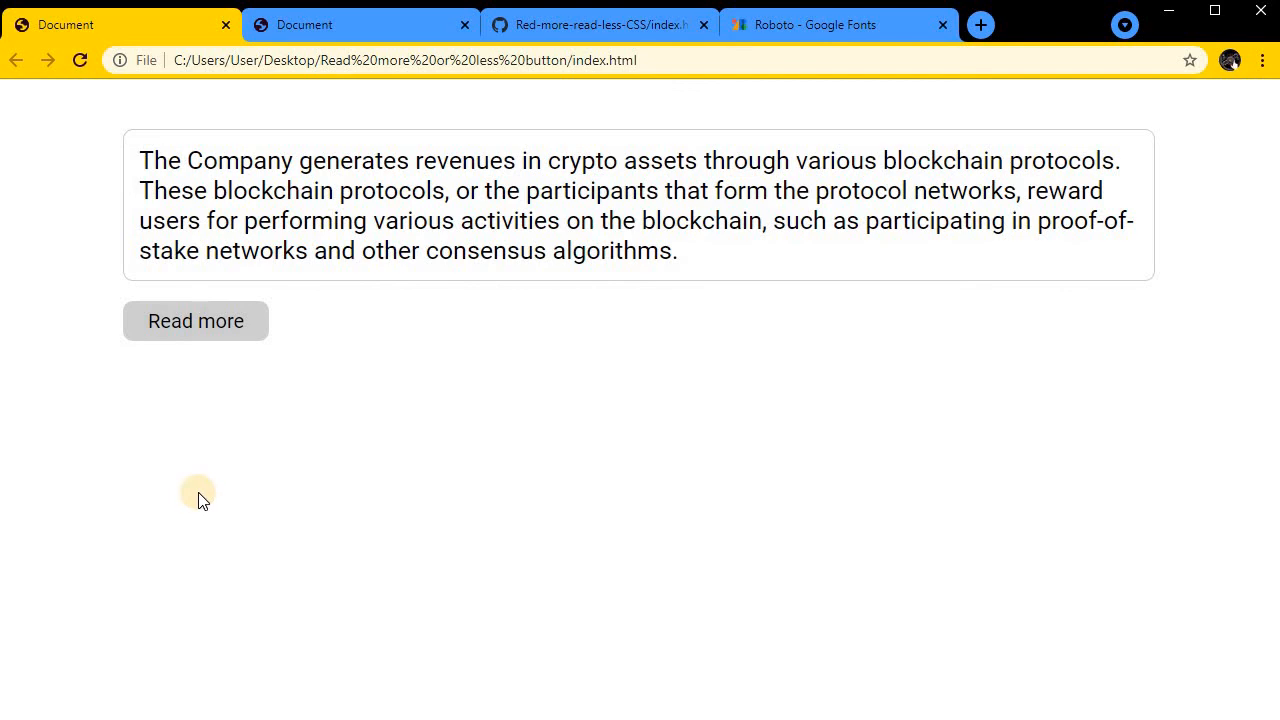